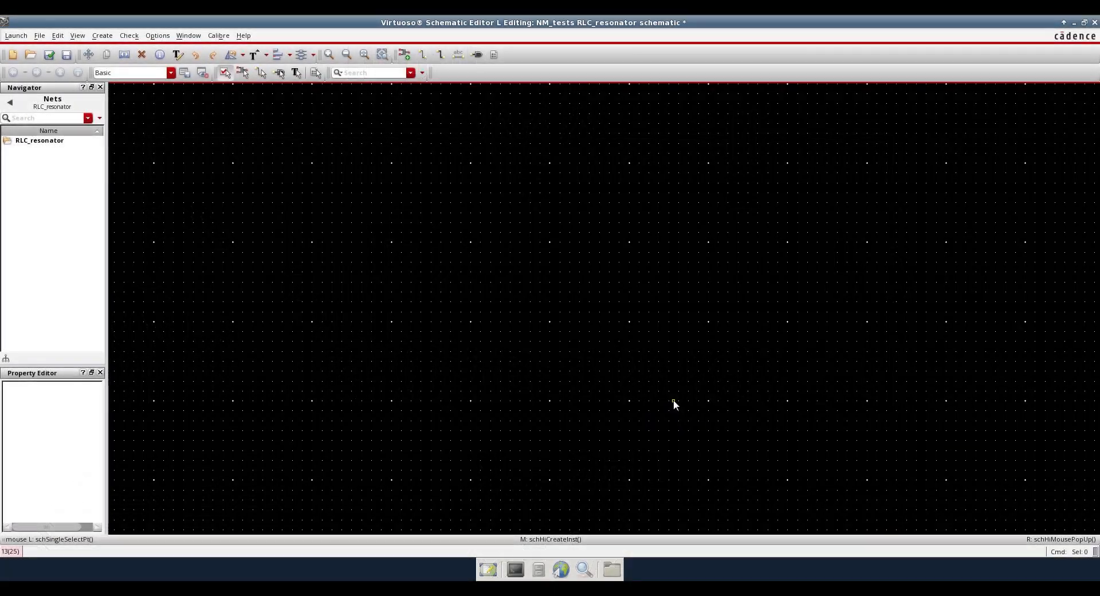
mouse_move(602, 339)
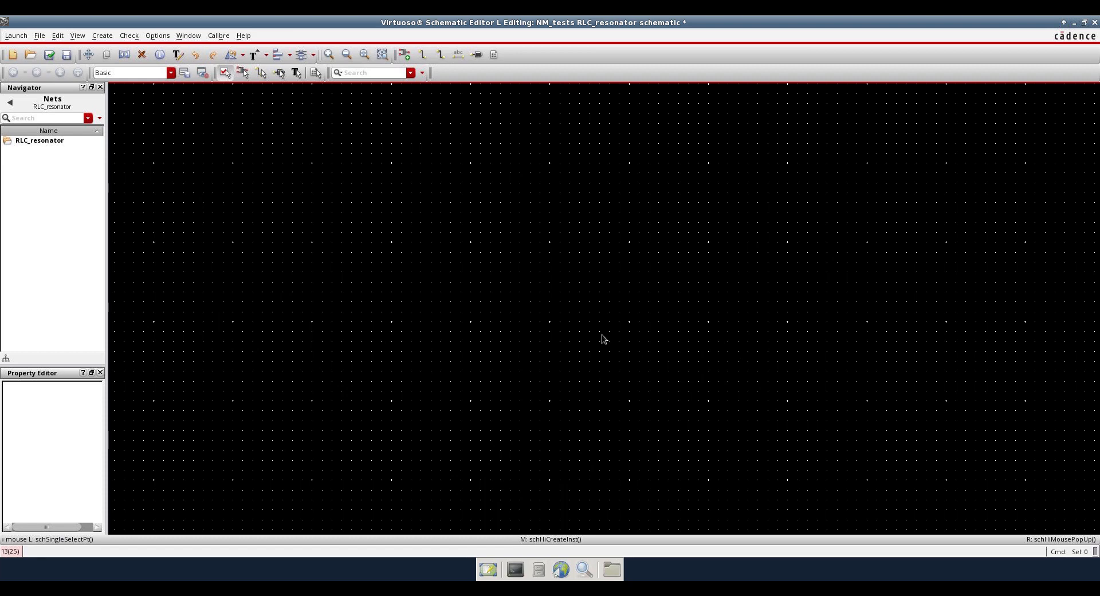
mouse_move(546, 245)
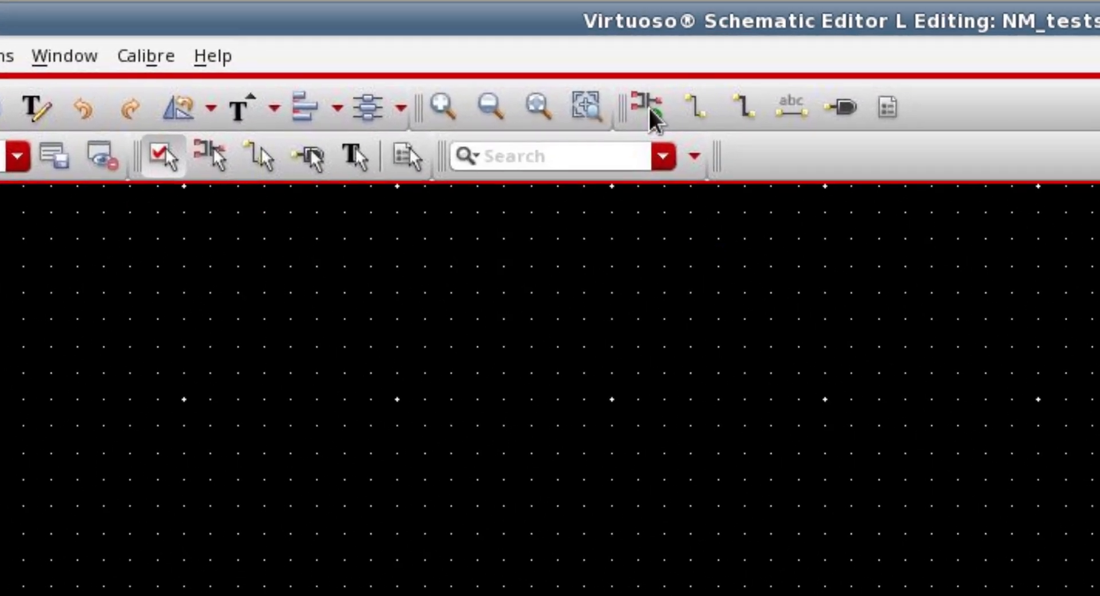
Place an analogLib res resistor with resistance R via Create Instance.
click(641, 108)
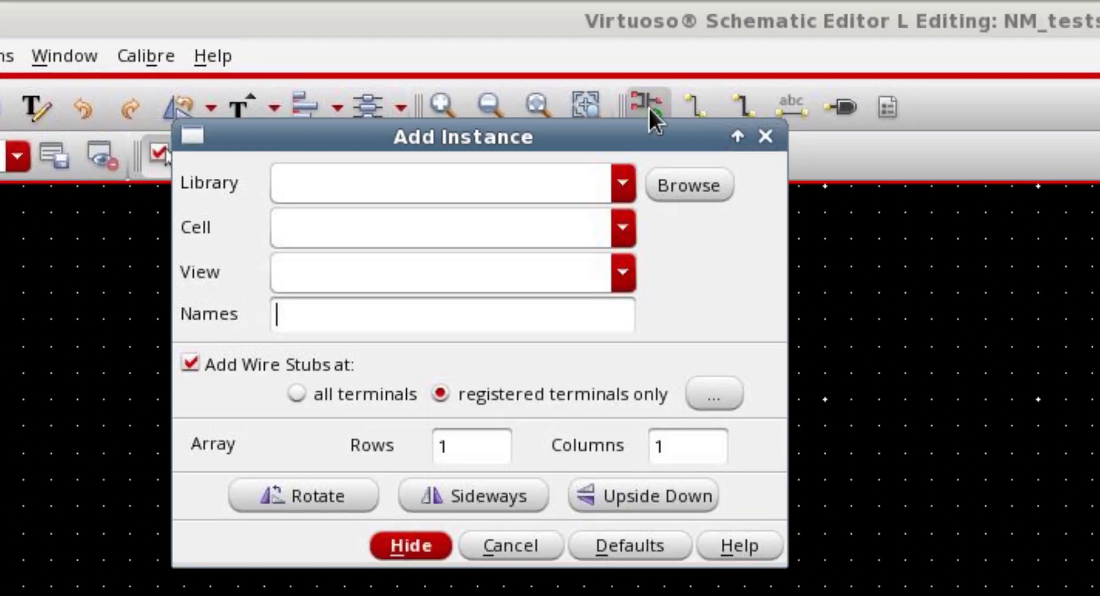
mouse_move(539, 194)
text(a)
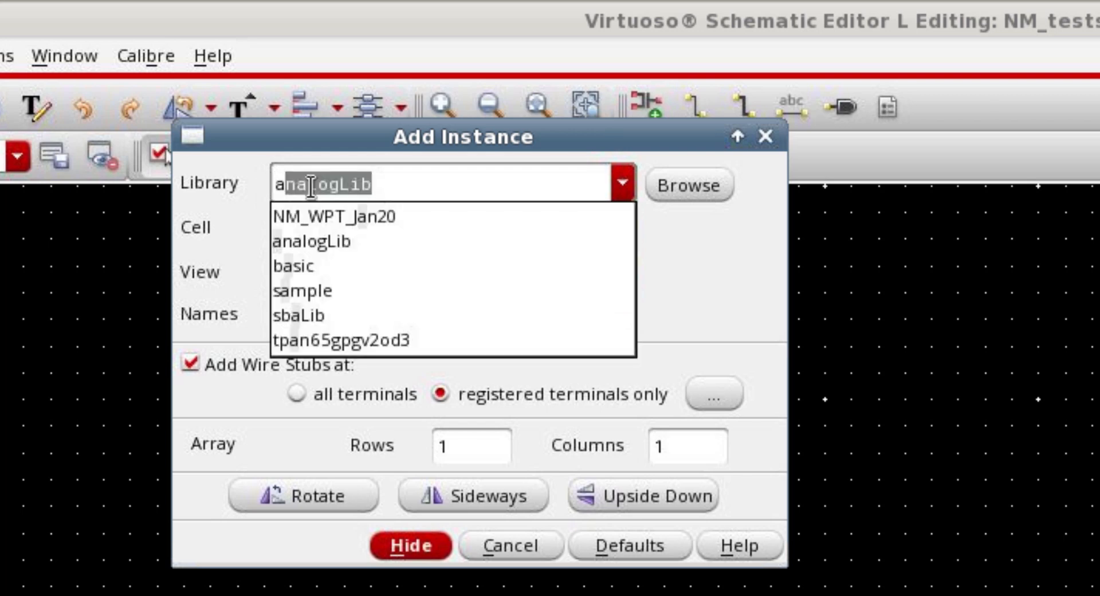
click(311, 241)
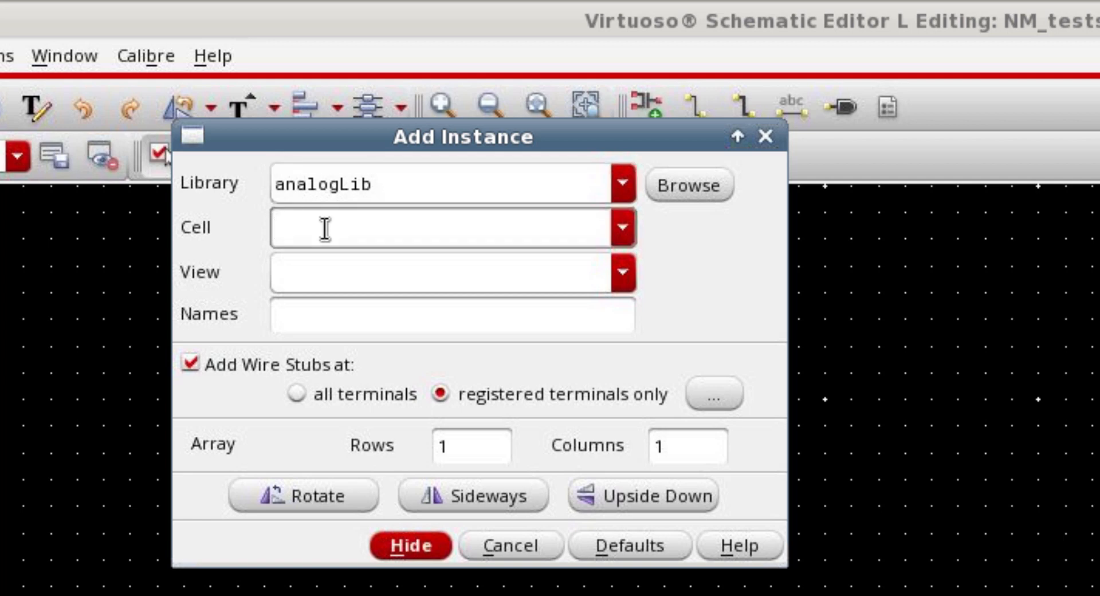
text(res)
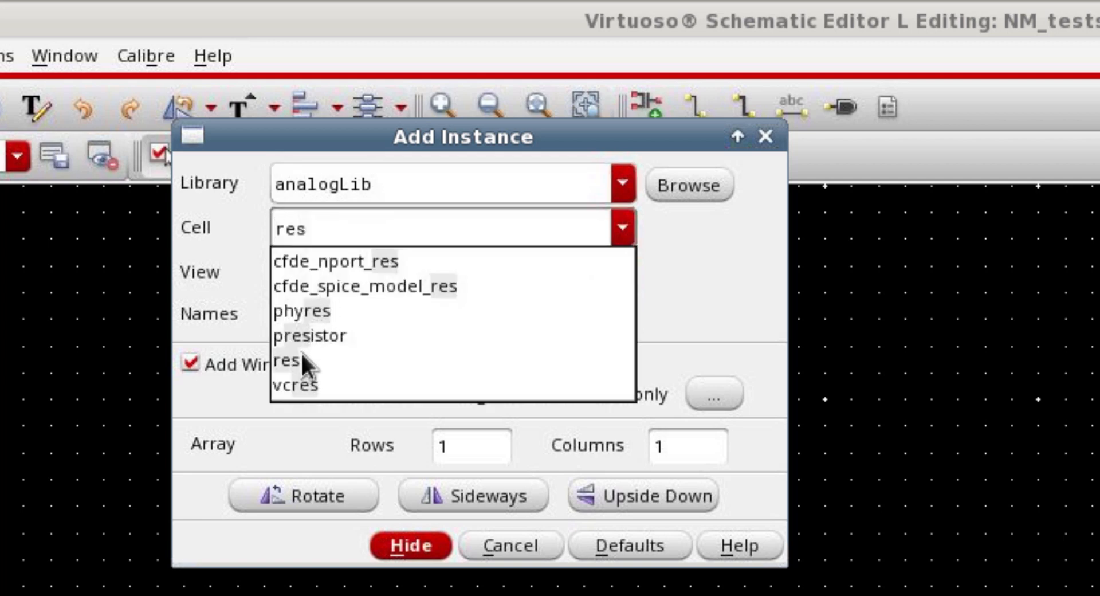
click(283, 360)
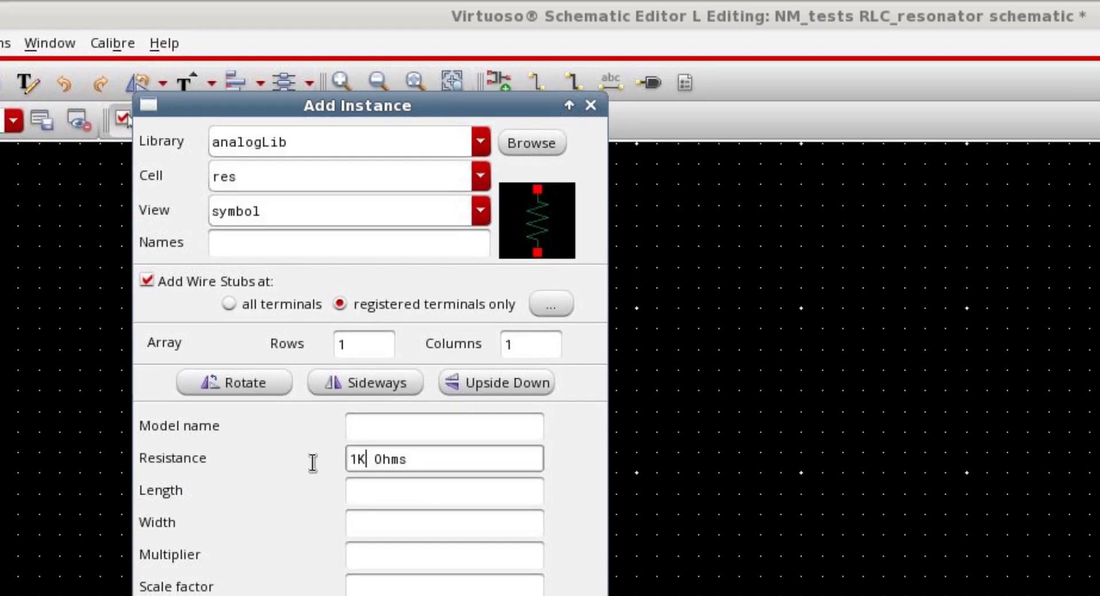
double_click(357, 458)
text(R)
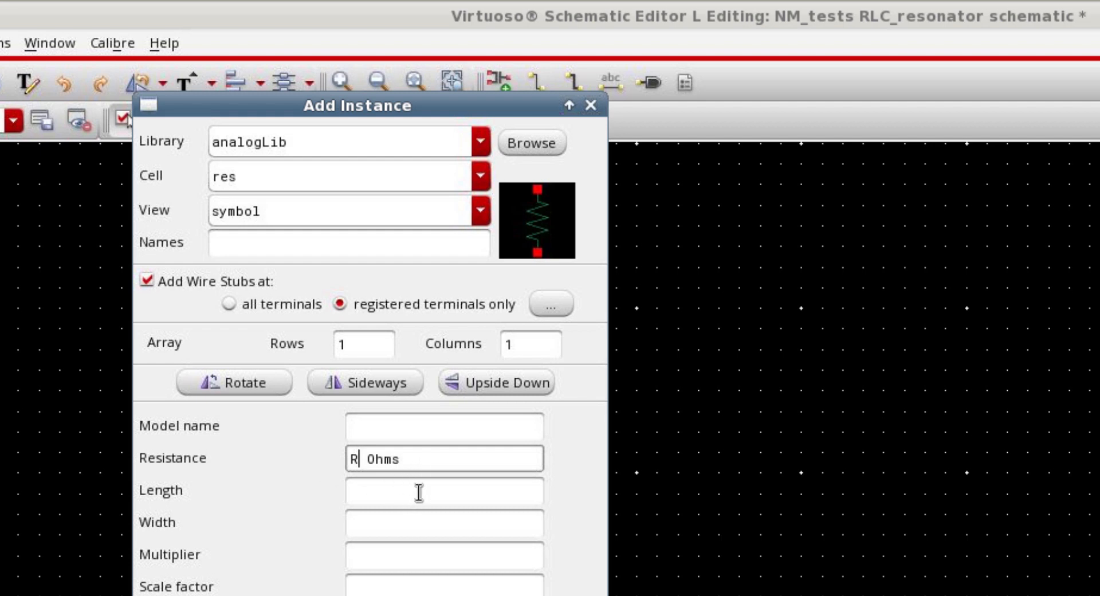
click(688, 459)
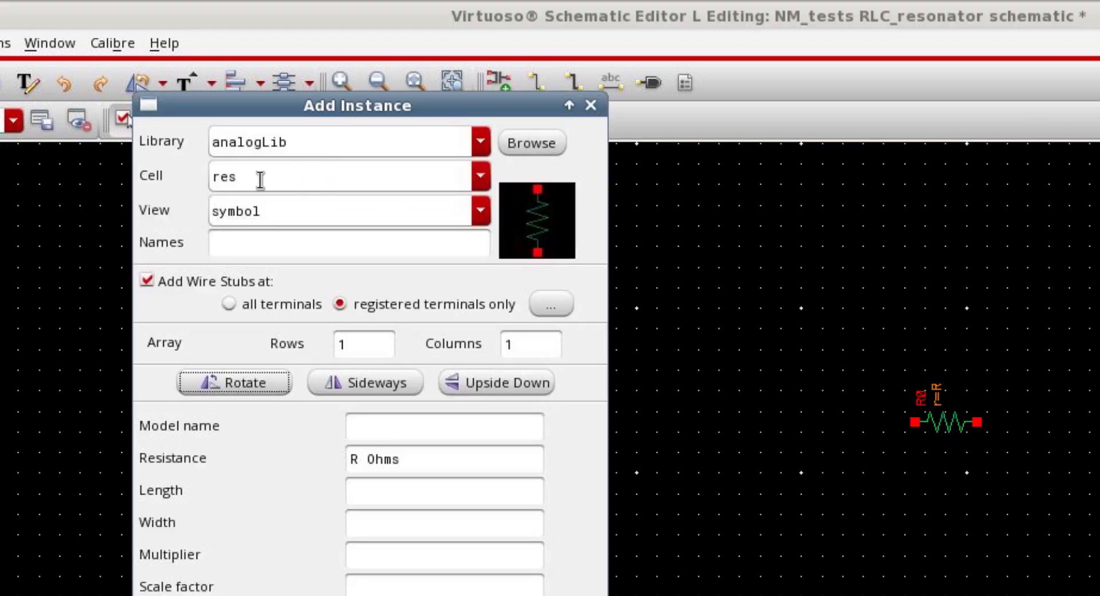
Add a cap capacitor instance with capacitance C beside the resistor.
text(c)
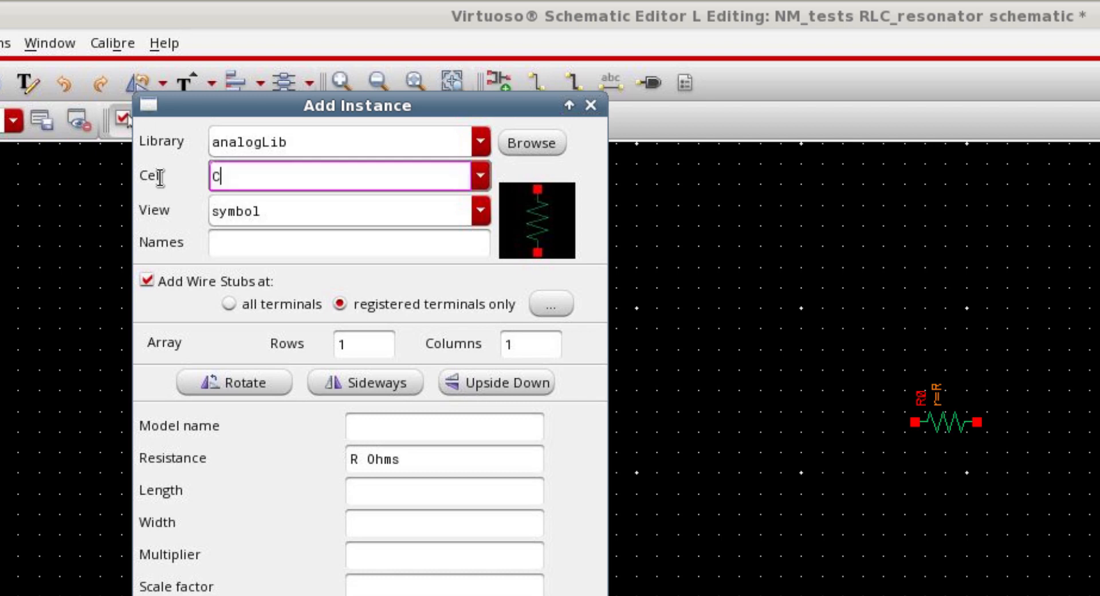
text(AP)
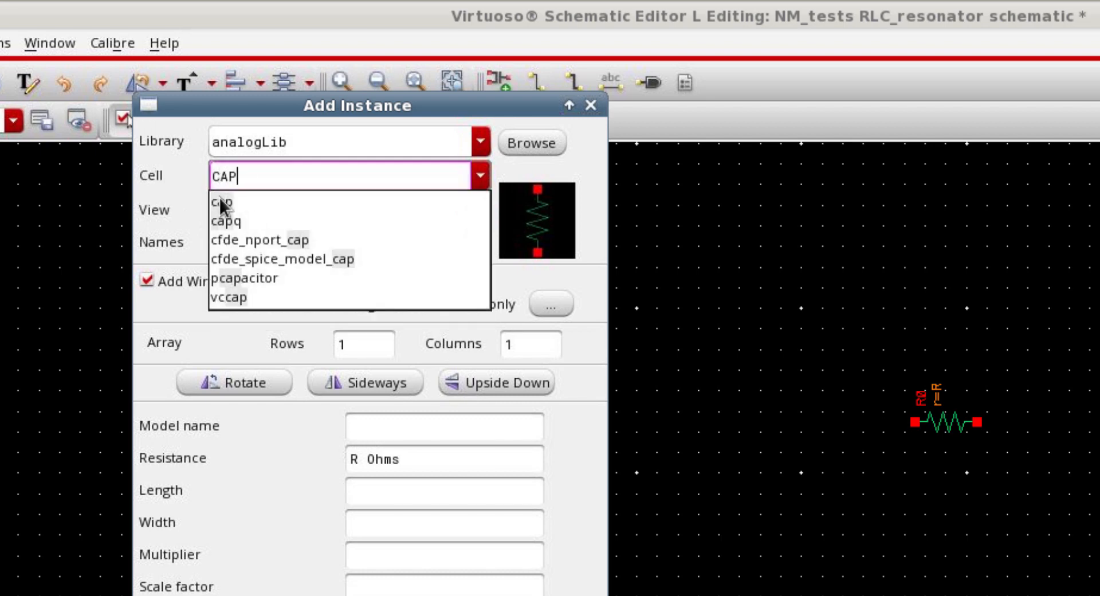
click(222, 203)
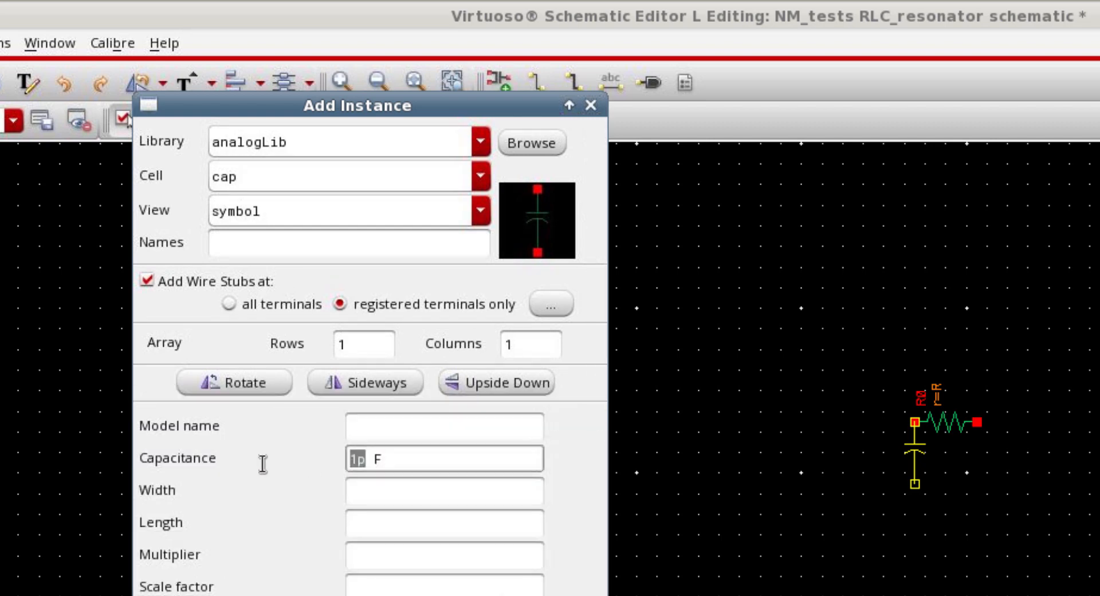
text(C)
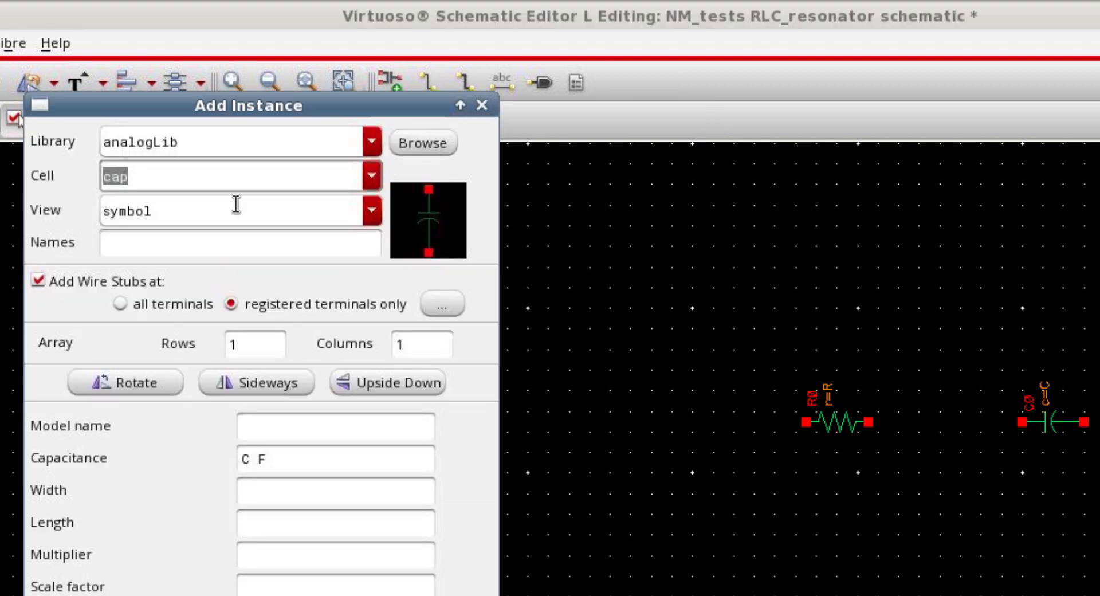
Add an ind inductor instance with inductance L below the capacitor.
text(IN)
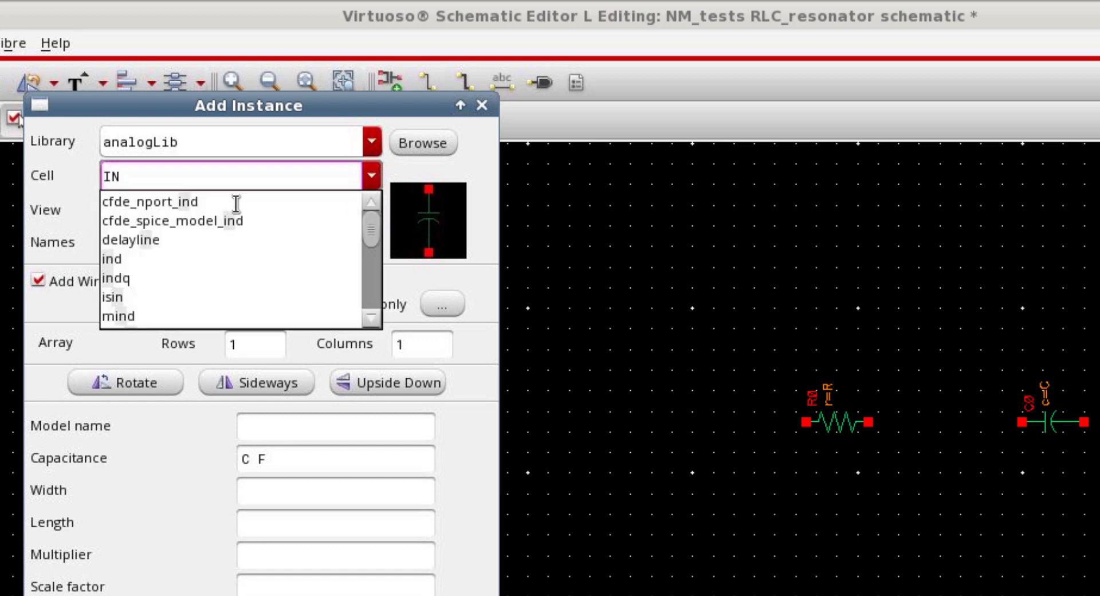
click(111, 259)
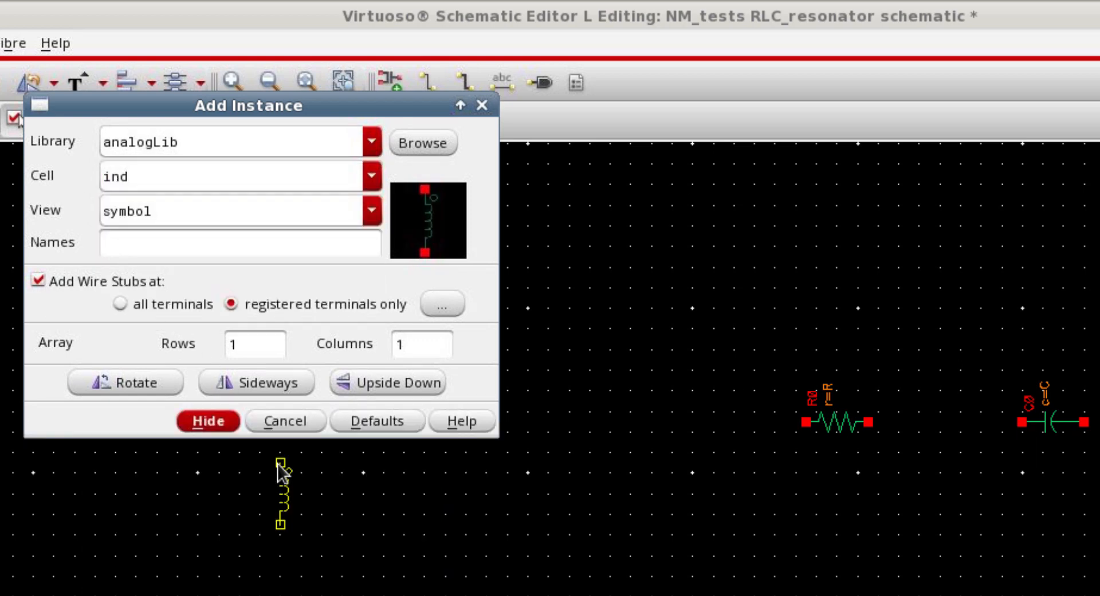
click(207, 420)
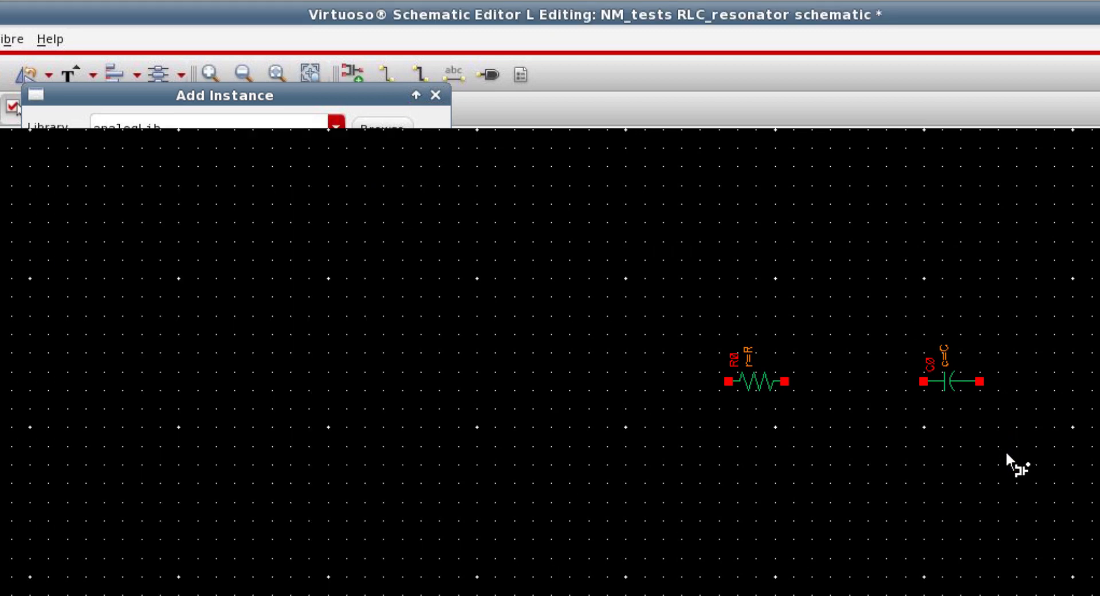
click(1016, 463)
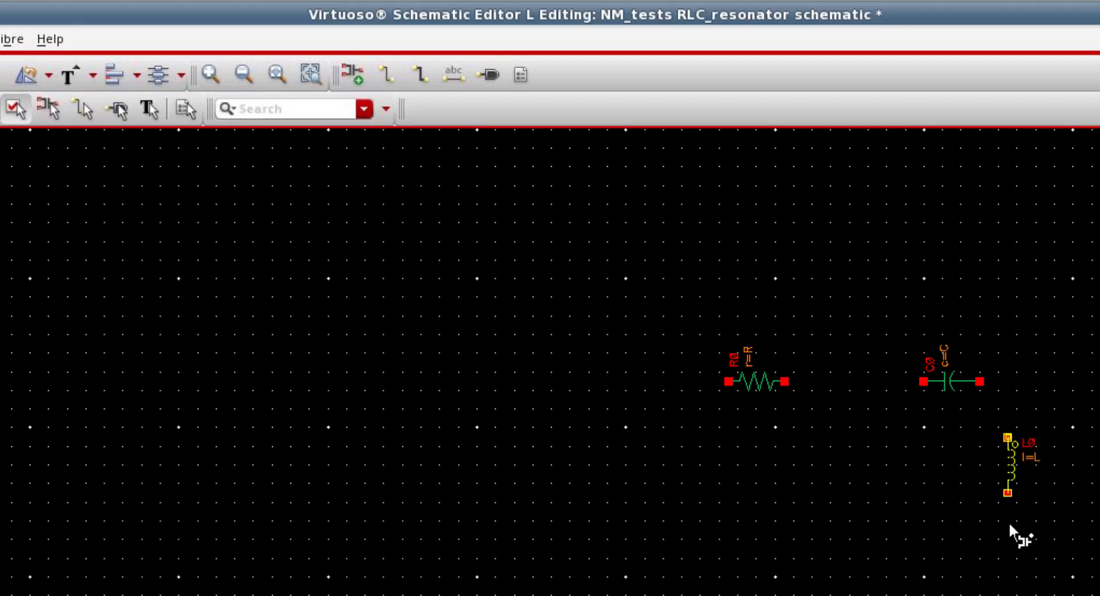
Add a port instance with resistance Rs to the schematic.
drag(1007, 466, 909, 452)
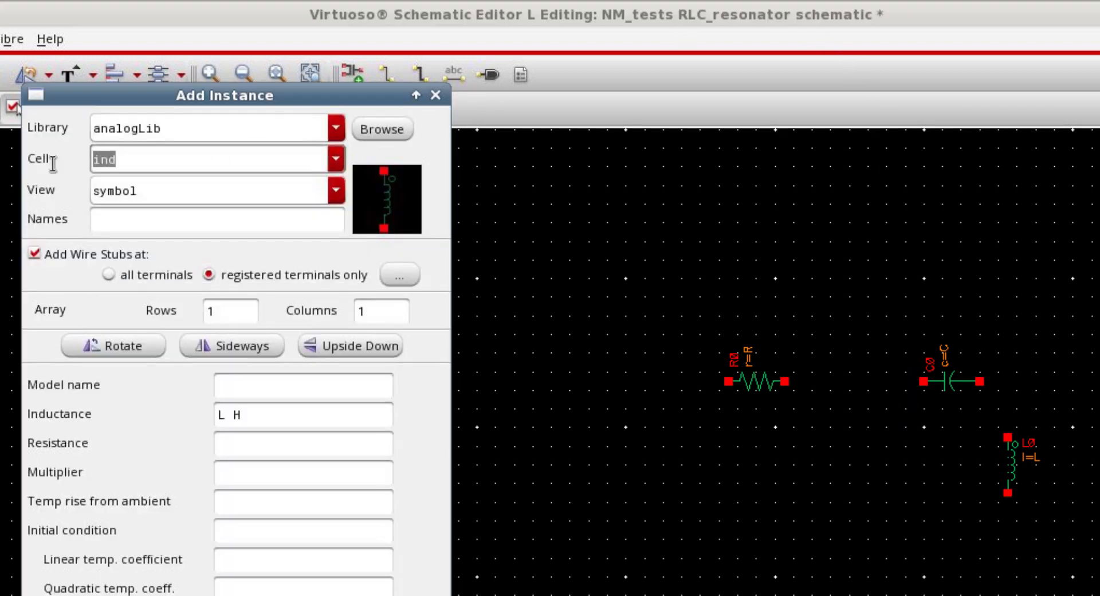
text(port)
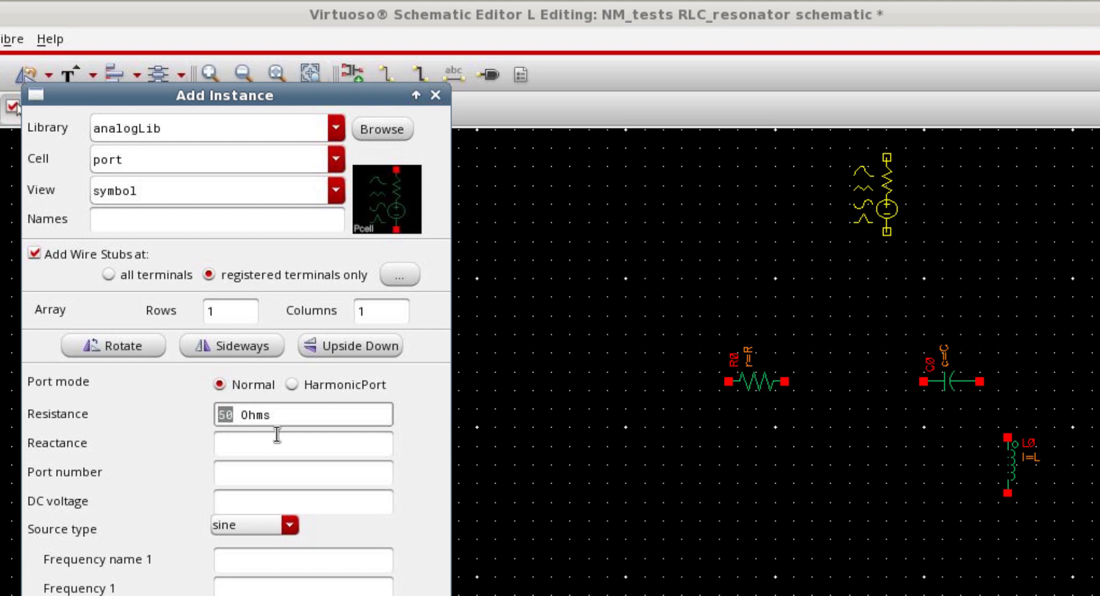
text(Rs)
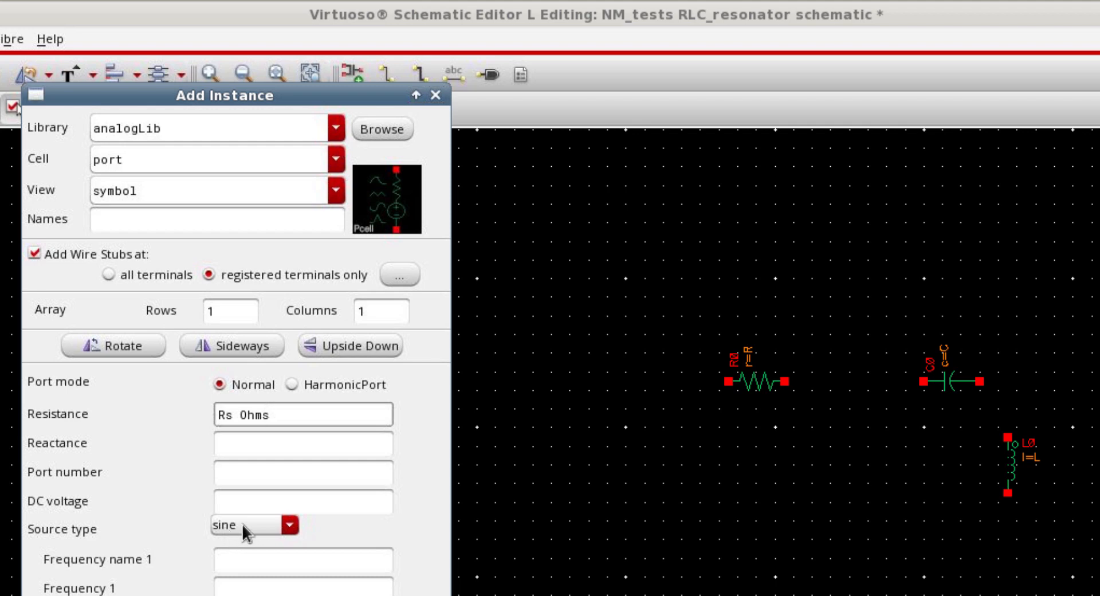
mouse_move(614, 460)
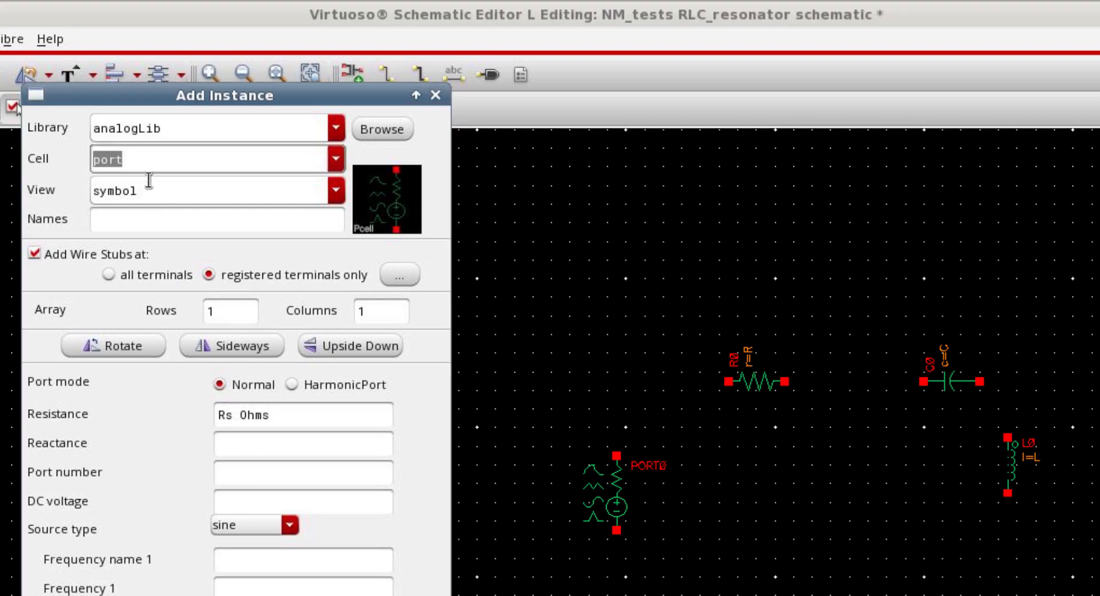
Add a gnd ground symbol below the circuit.
click(335, 158)
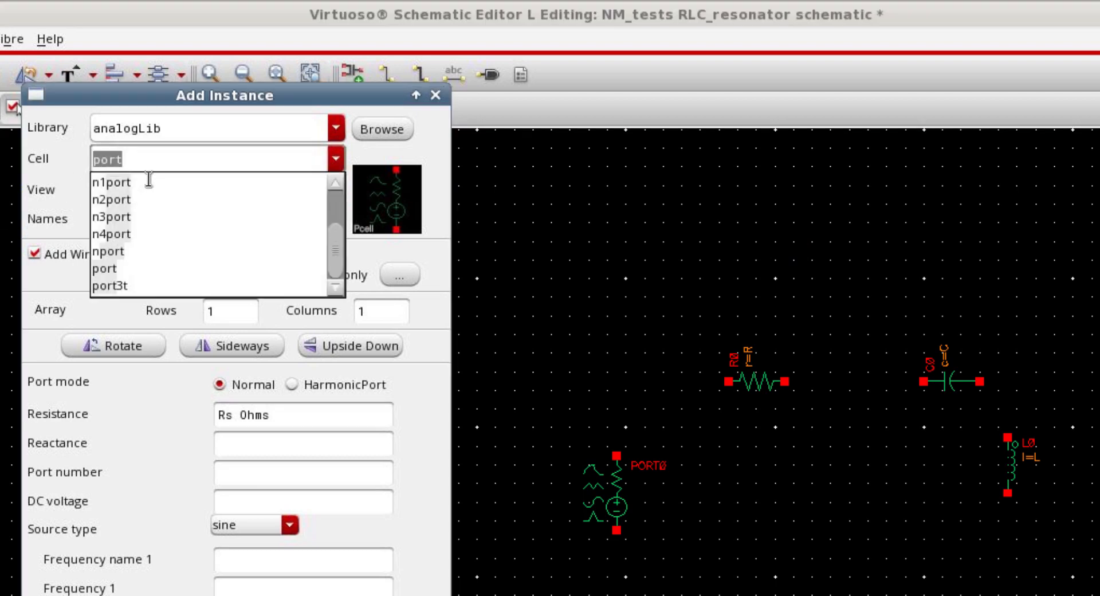
text(gnd)
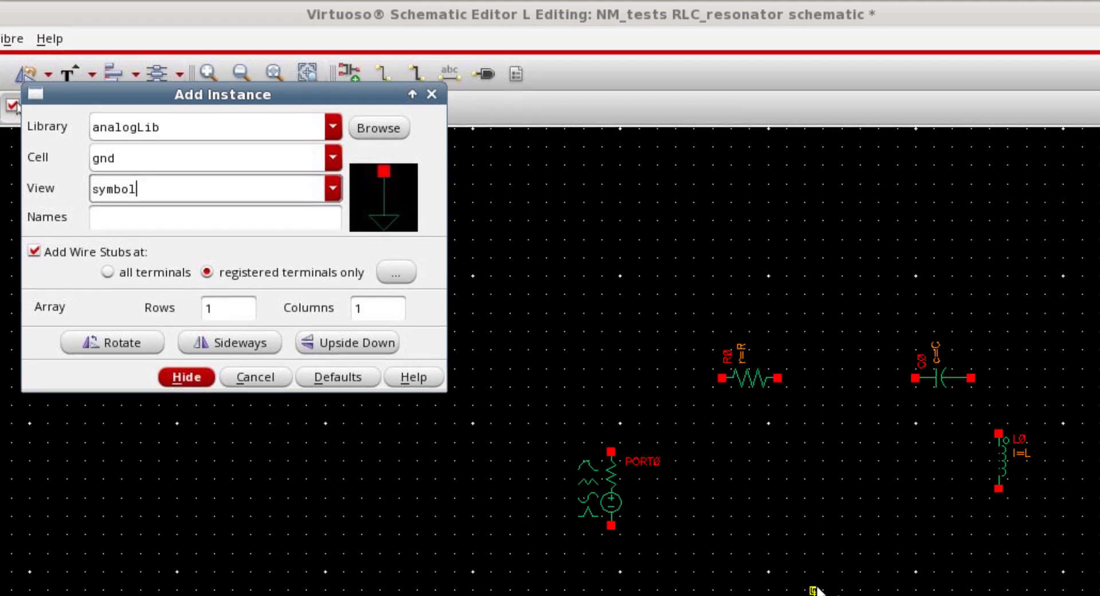
click(185, 377)
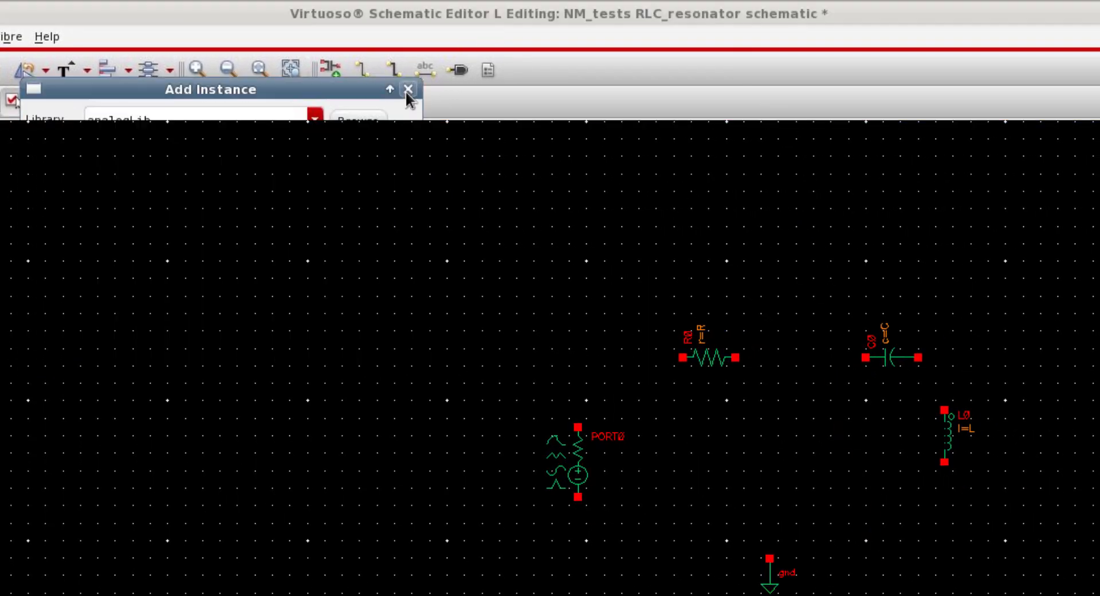
Wire the port's lower terminal to the ground wire, closing the RLC loop.
click(408, 89)
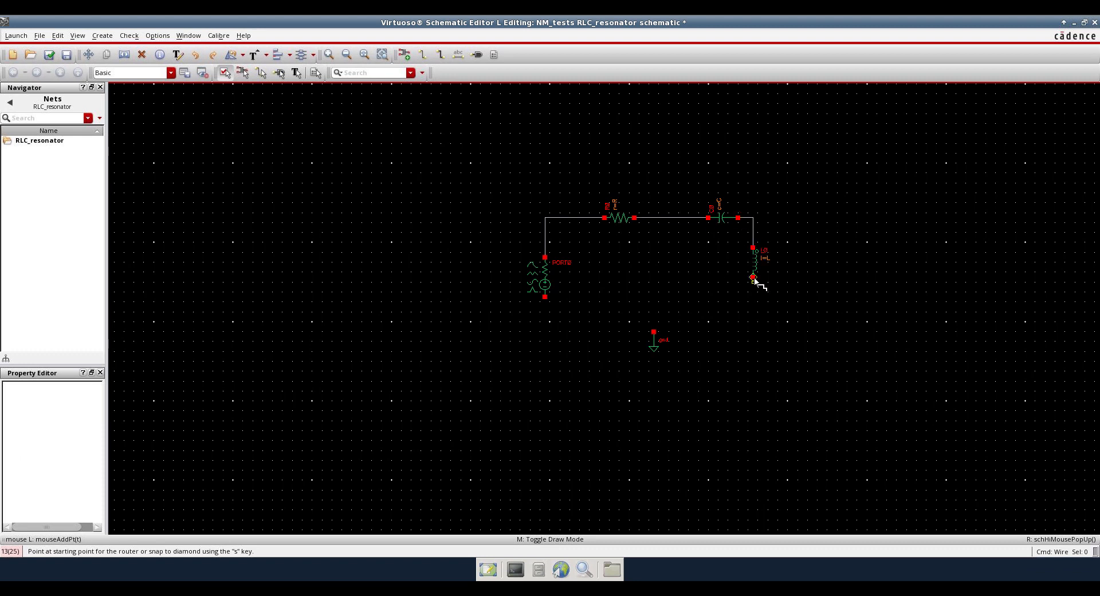
click(662, 332)
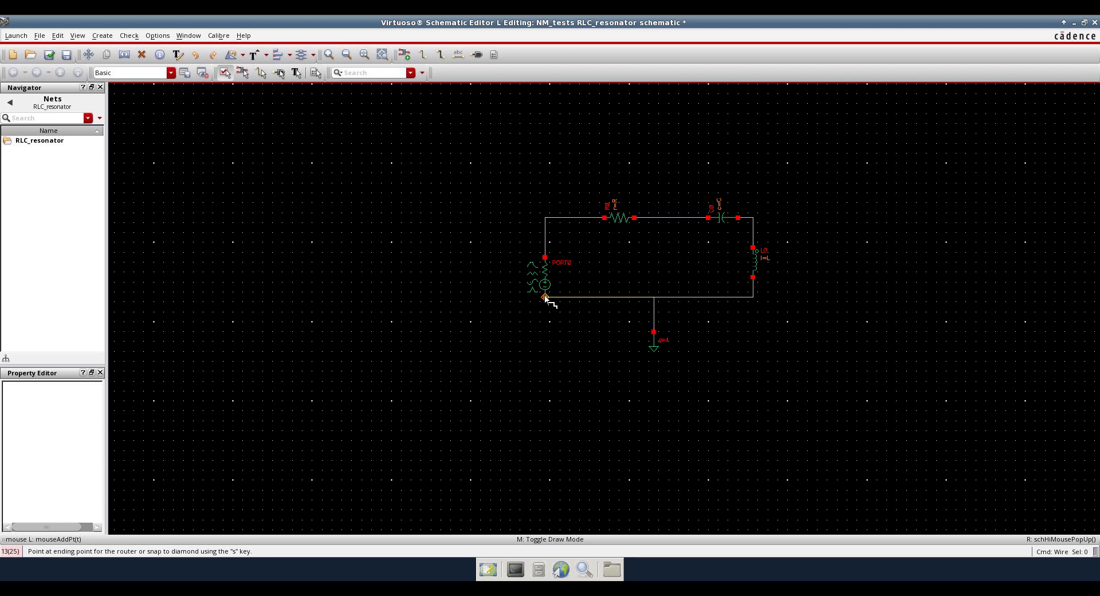
click(652, 295)
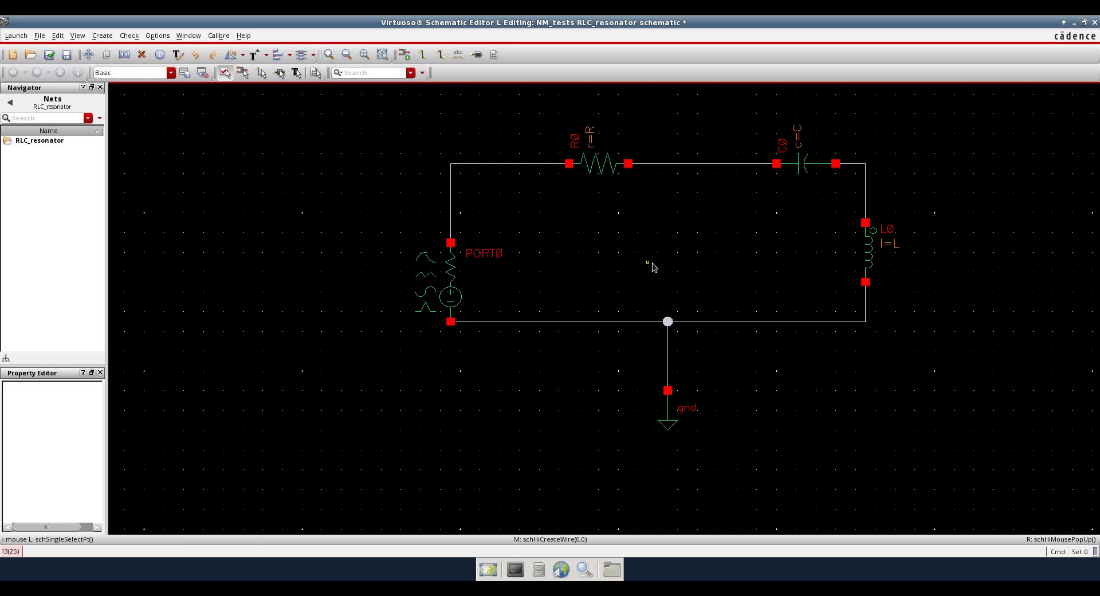
mouse_move(527, 296)
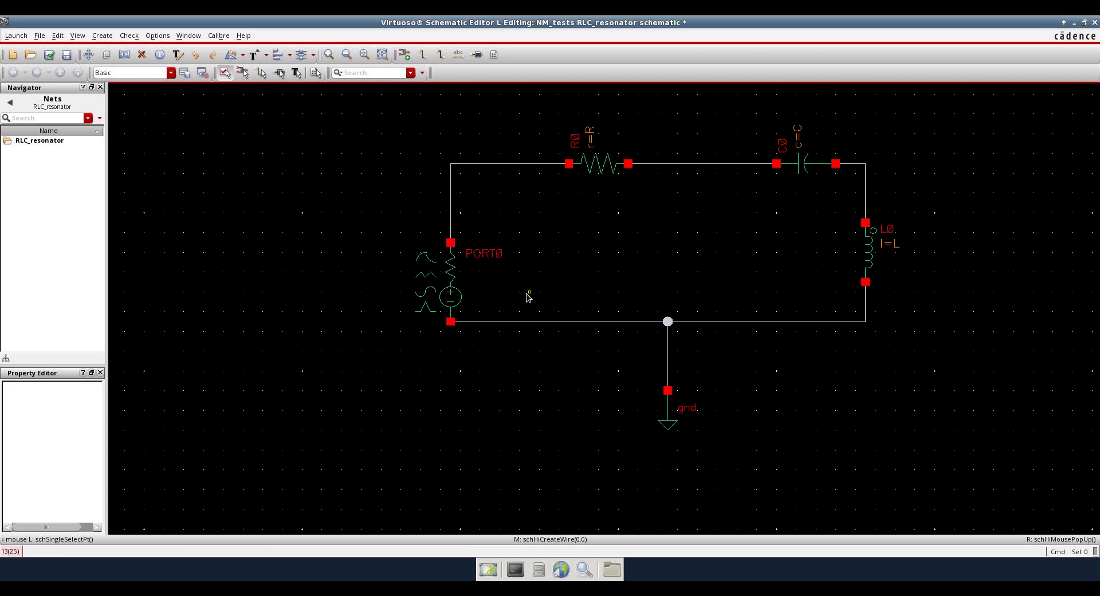
mouse_move(501, 351)
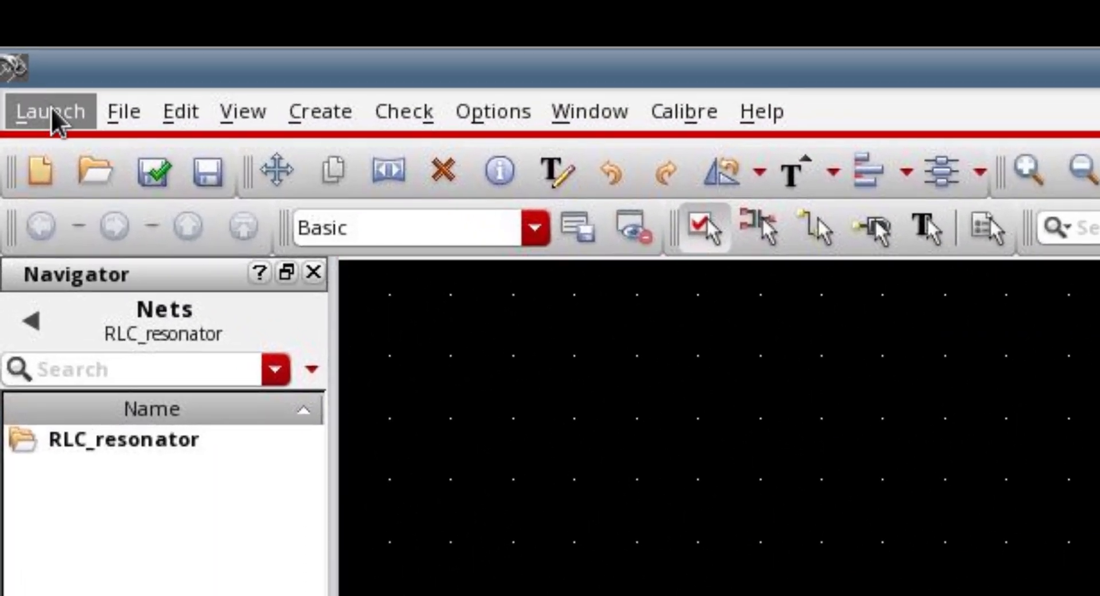
Launch ADE L and copy design variables C, L, R, Rs from the cellview.
click(48, 111)
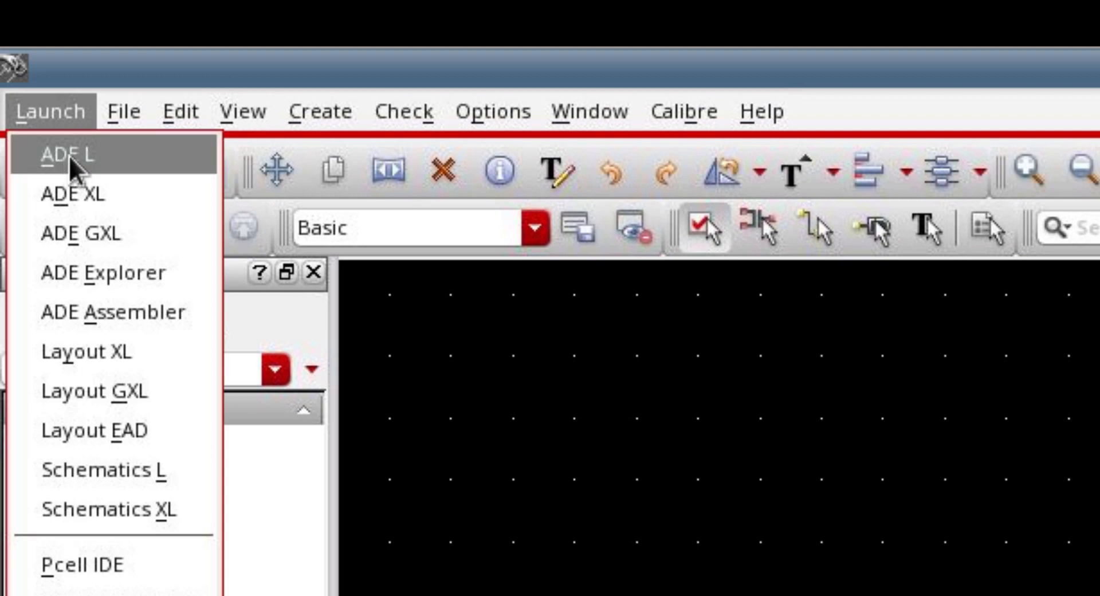
click(68, 155)
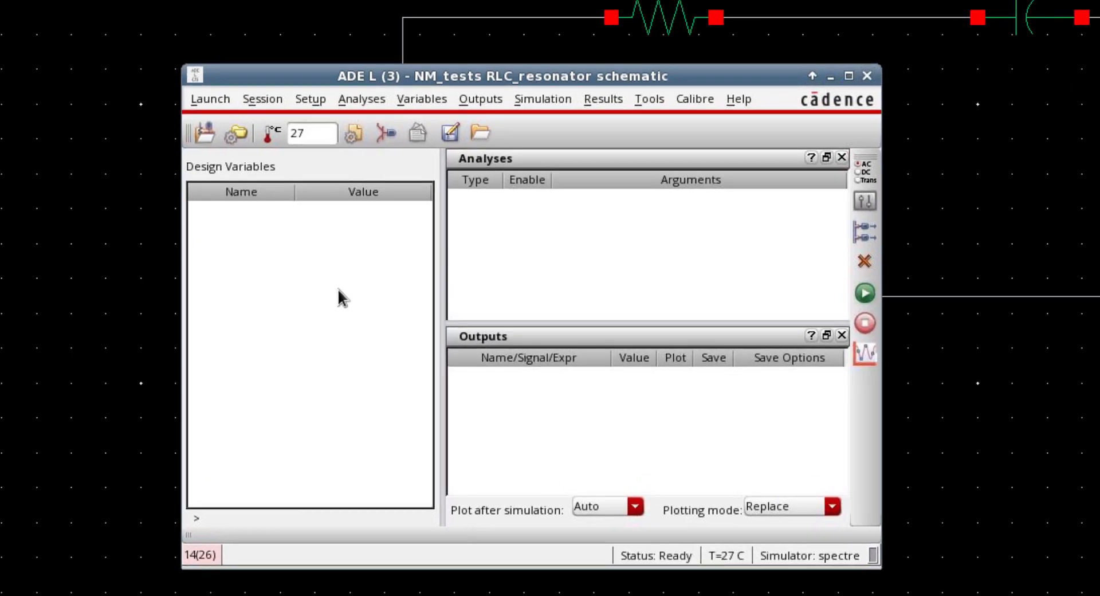
right_click(308, 316)
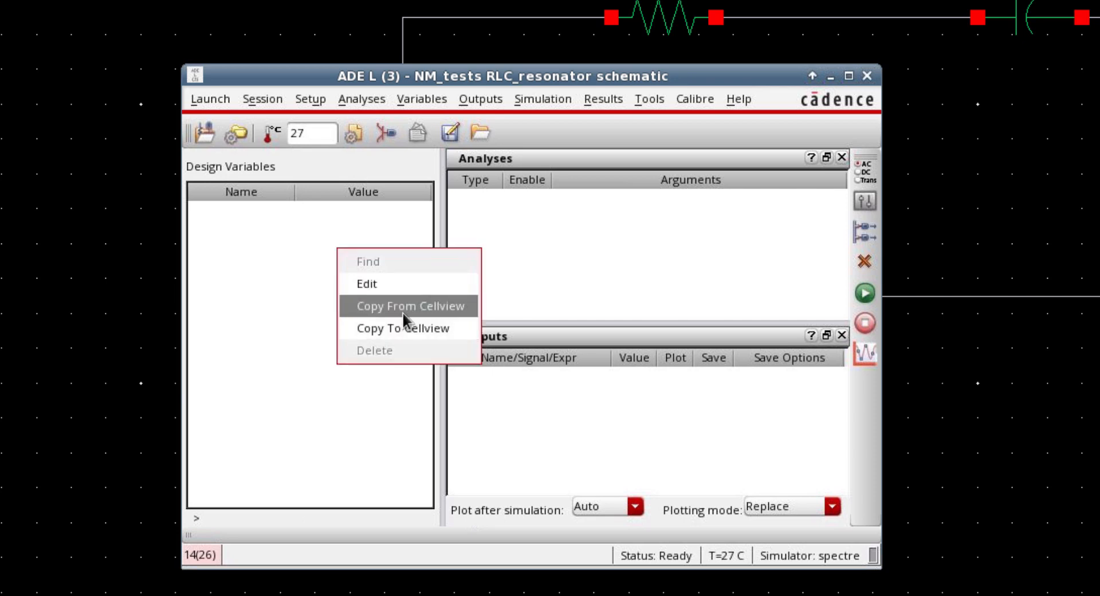
click(410, 304)
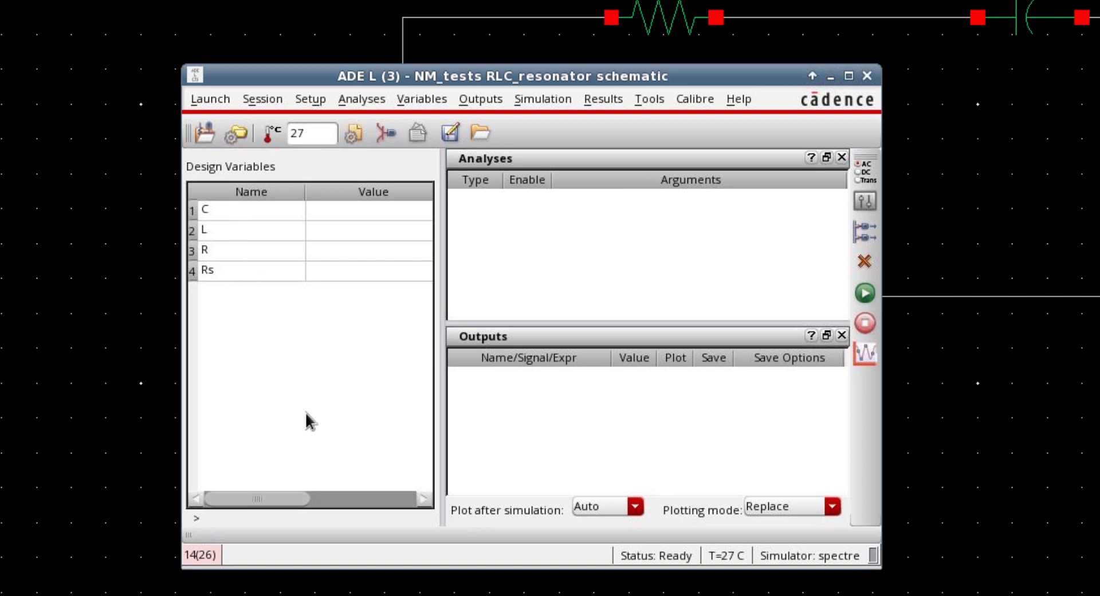
mouse_move(283, 196)
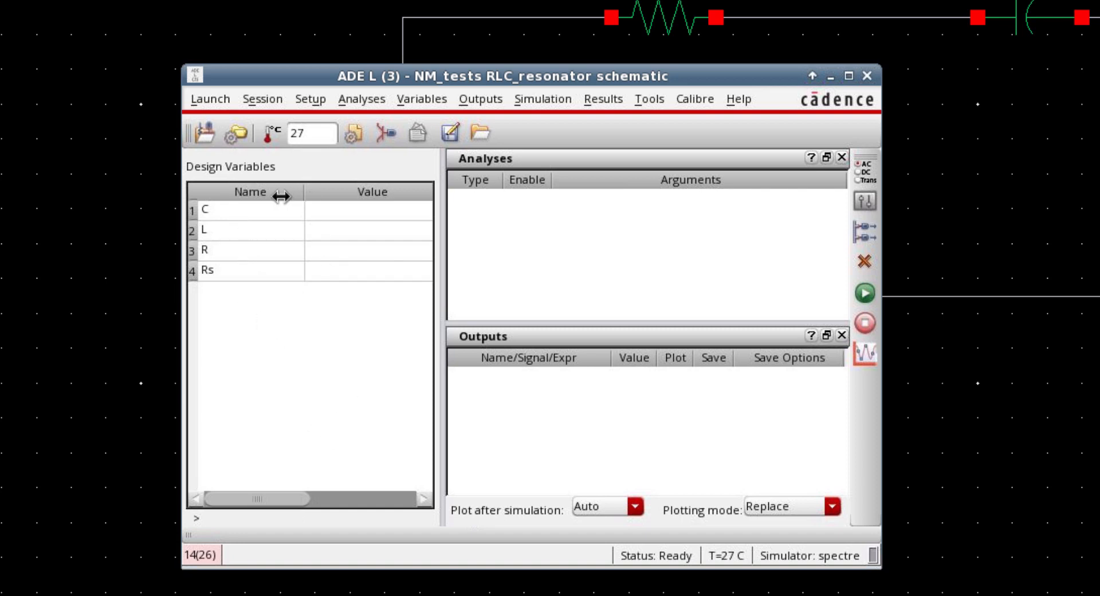
Enter design variable values C=3p, L=10n, R=50 and start on Rs.
click(336, 209)
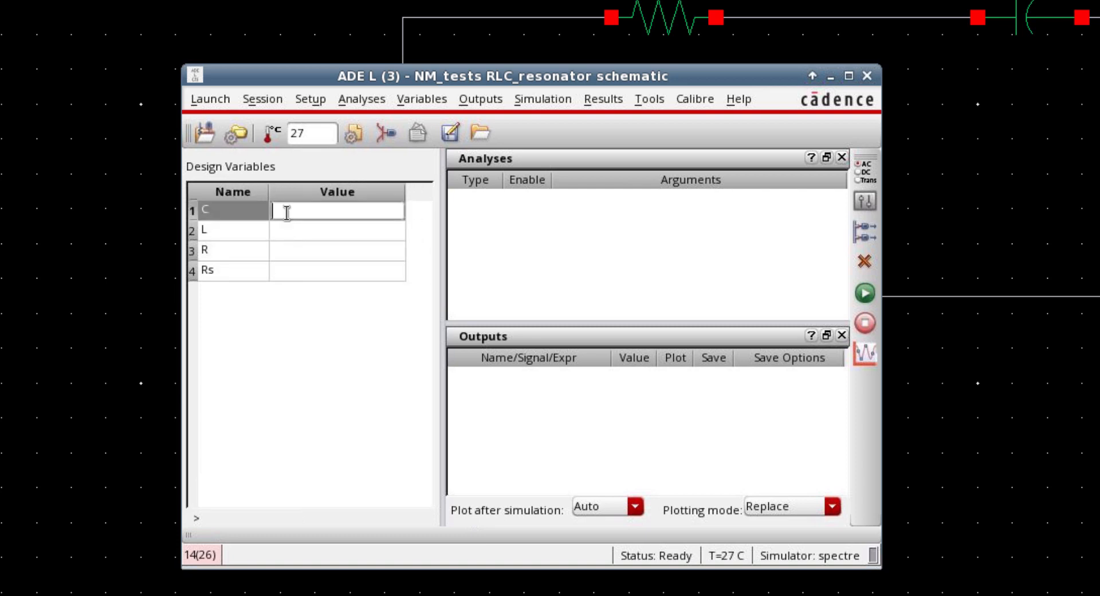
text(3)
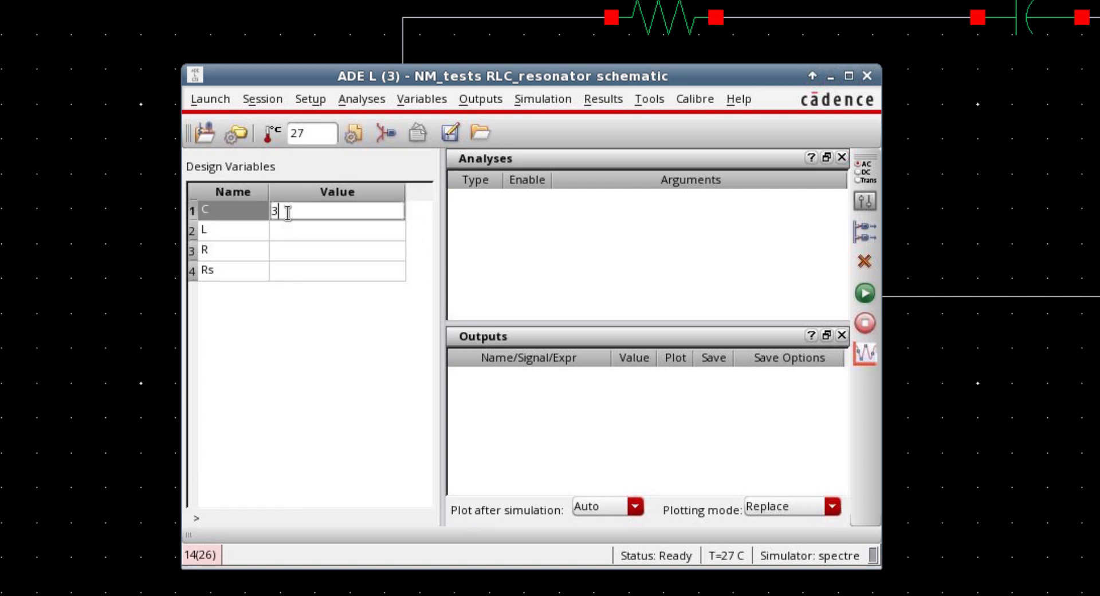
text(p)
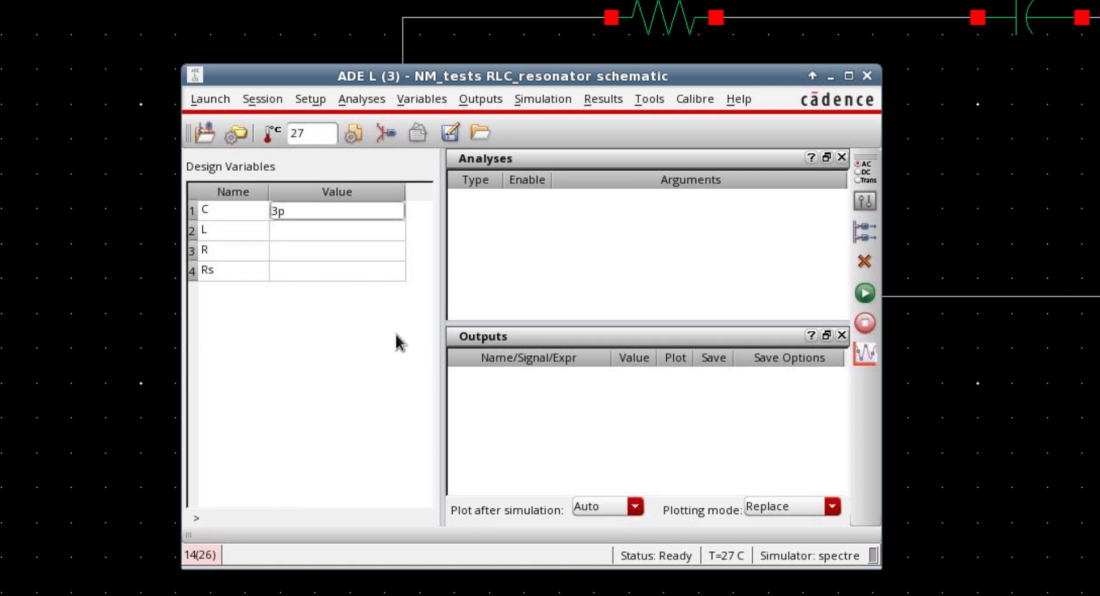
click(337, 230)
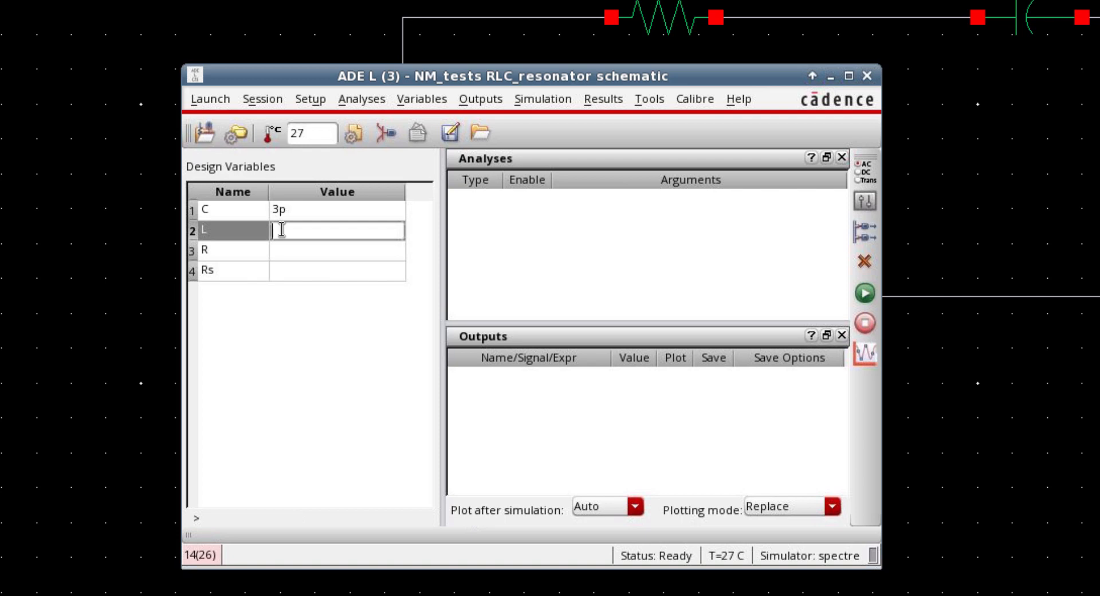
text(1n)
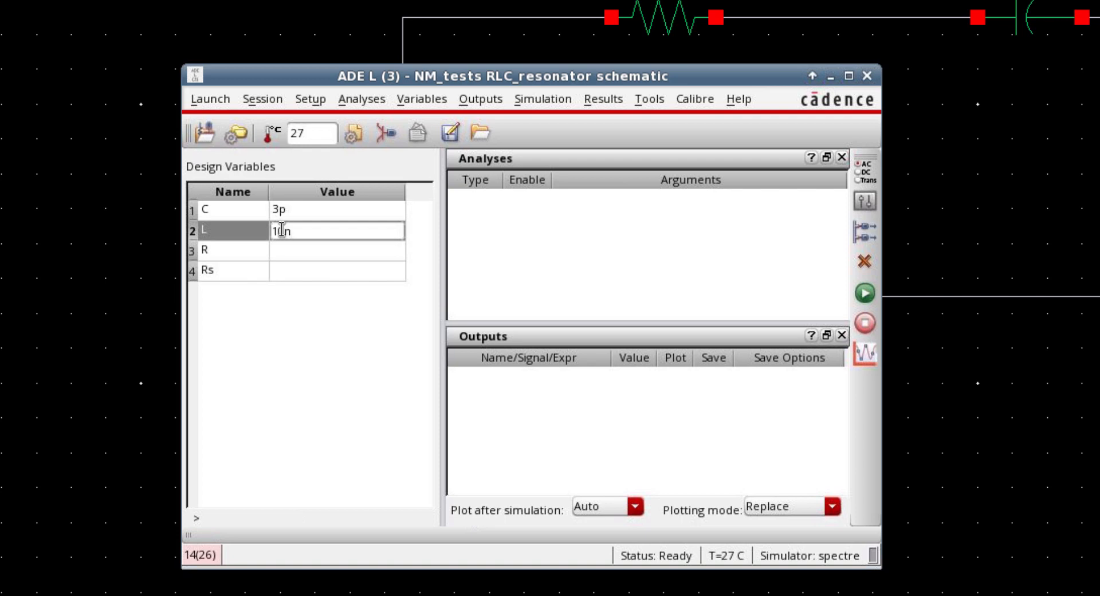
click(337, 250)
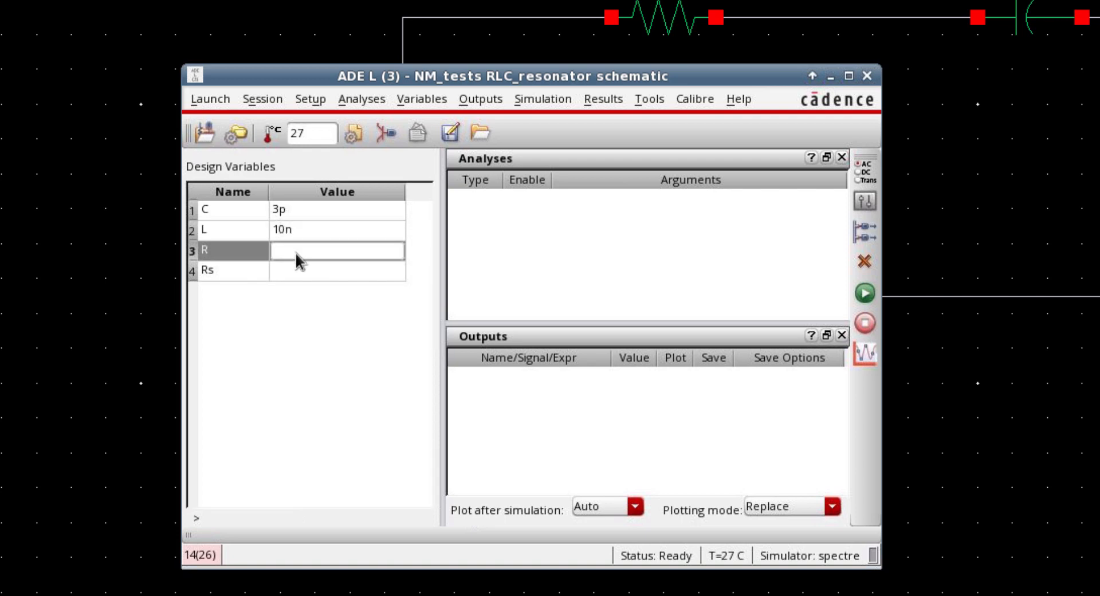
text(50)
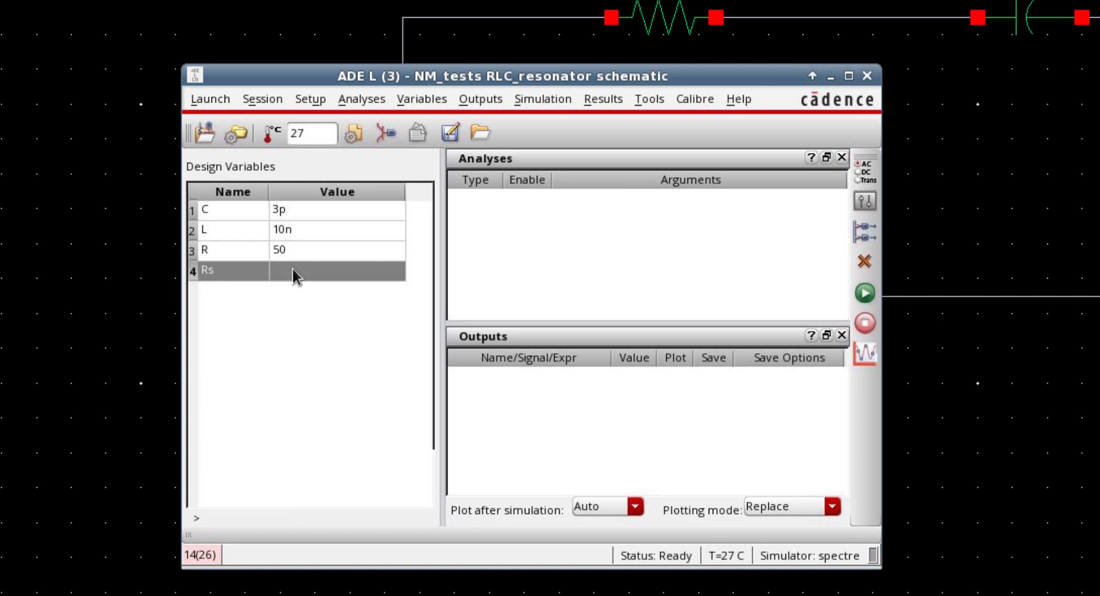
text(5)
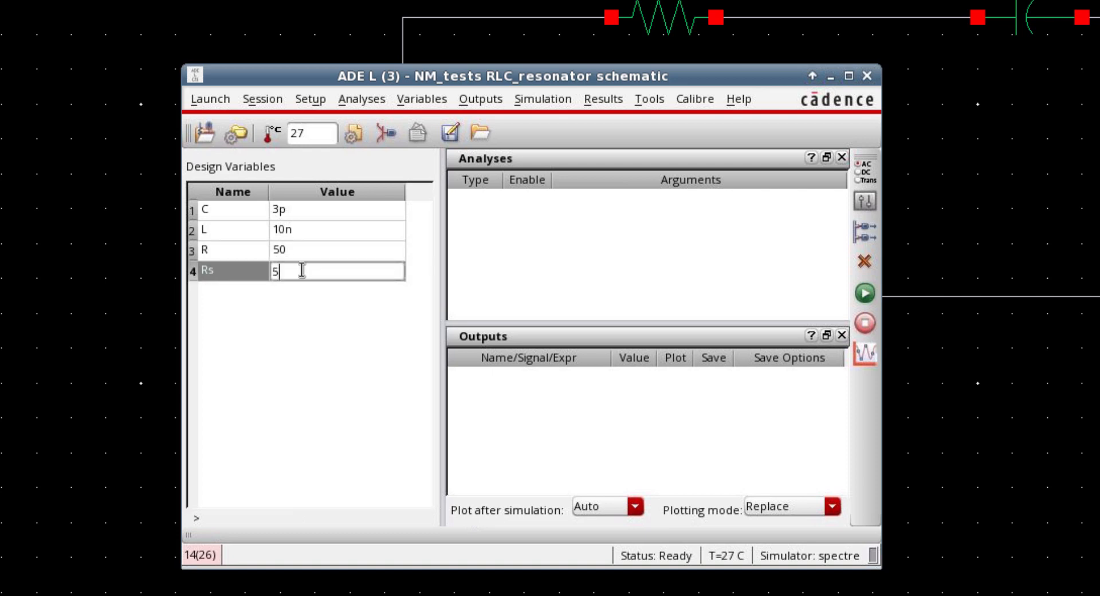
text(0)
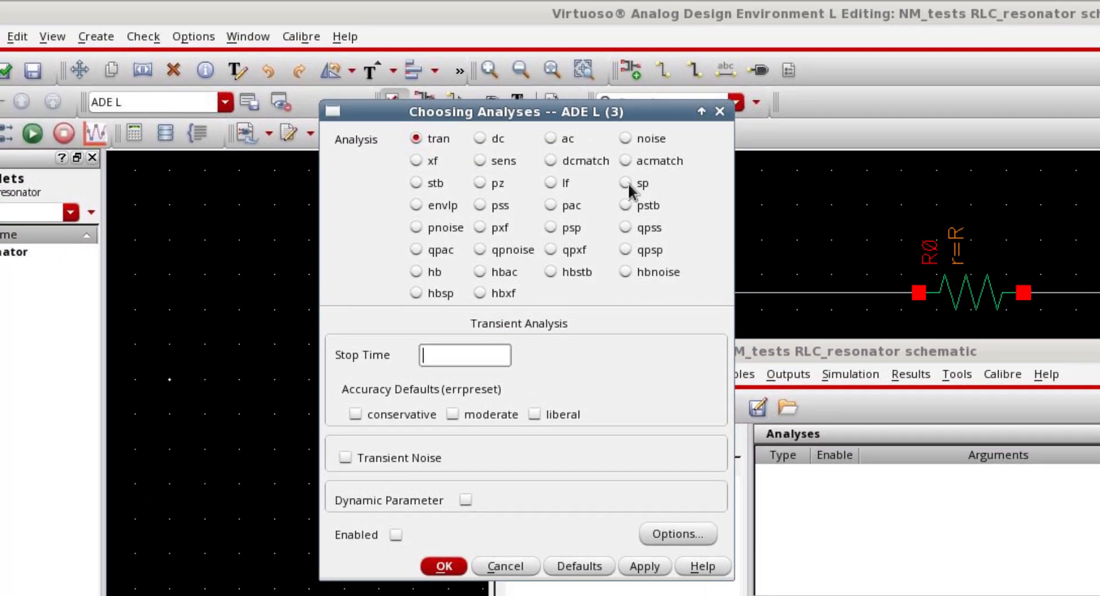
Choose an sp analysis with PORT0 as its port.
click(625, 182)
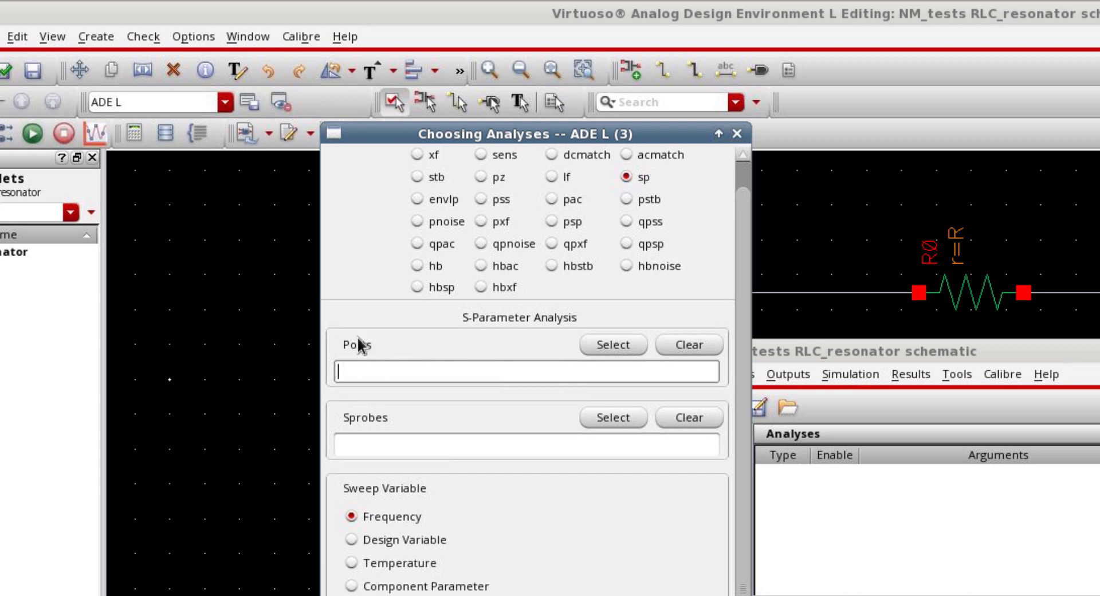
mouse_move(614, 354)
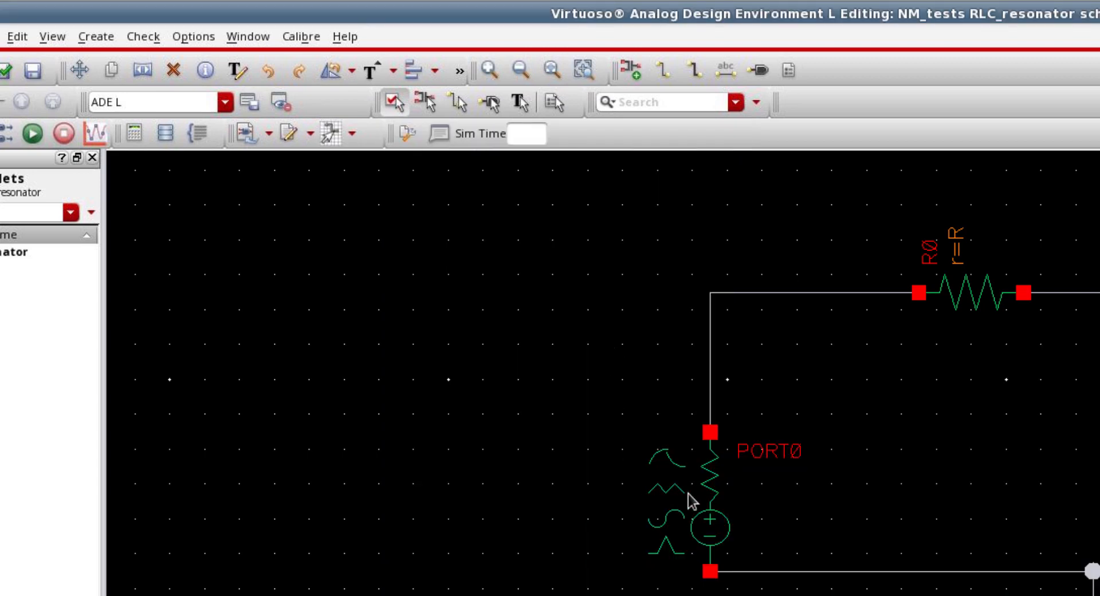
click(694, 484)
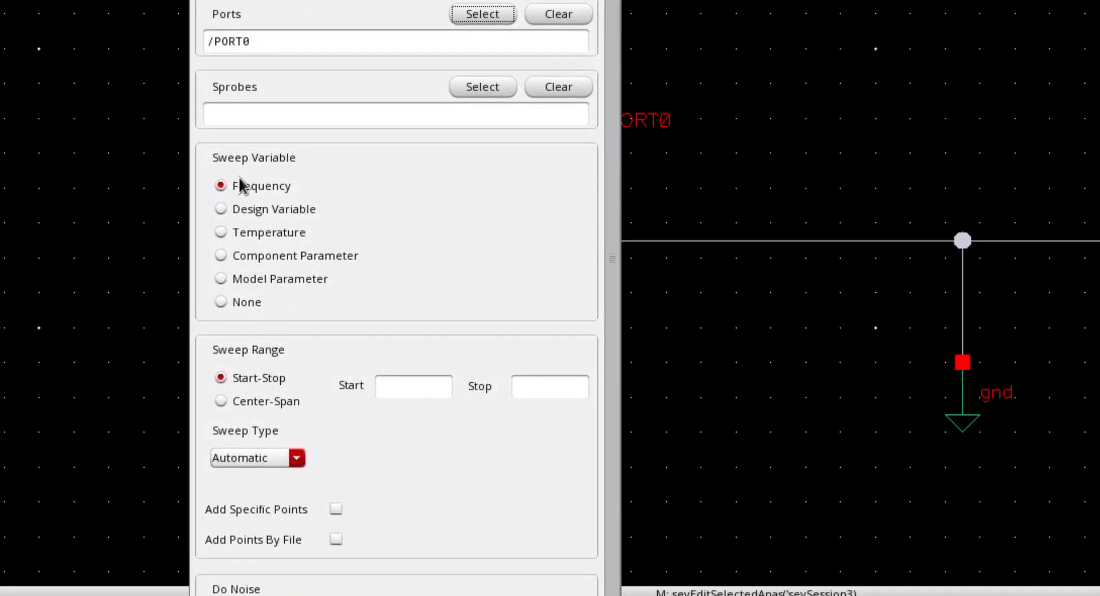
mouse_move(254, 165)
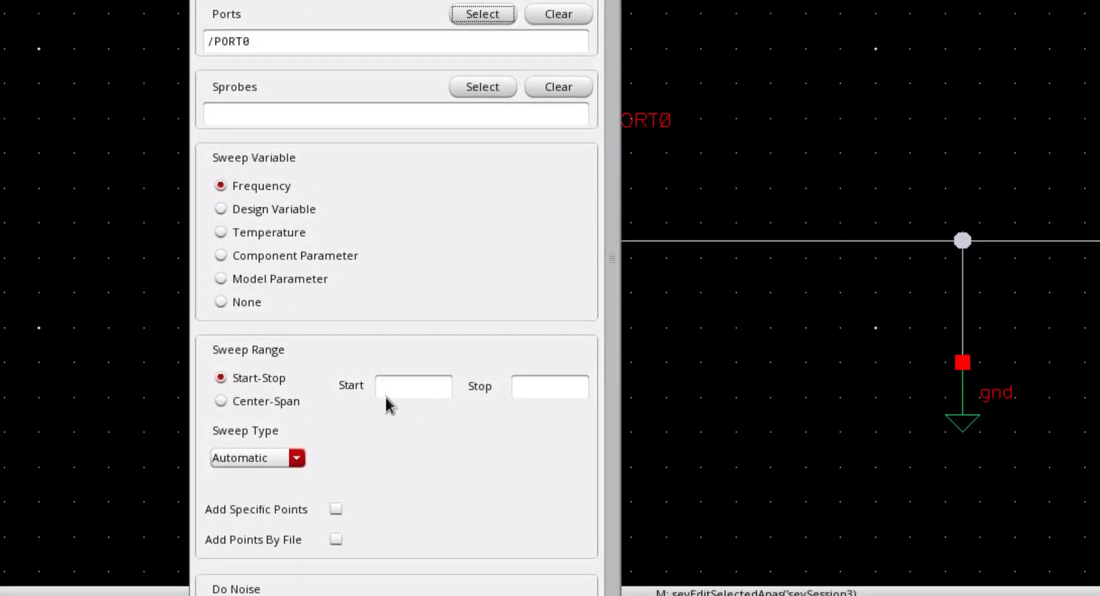
Set the sp sweep from 1M to 2G, linear with 10k step size, and confirm.
click(413, 386)
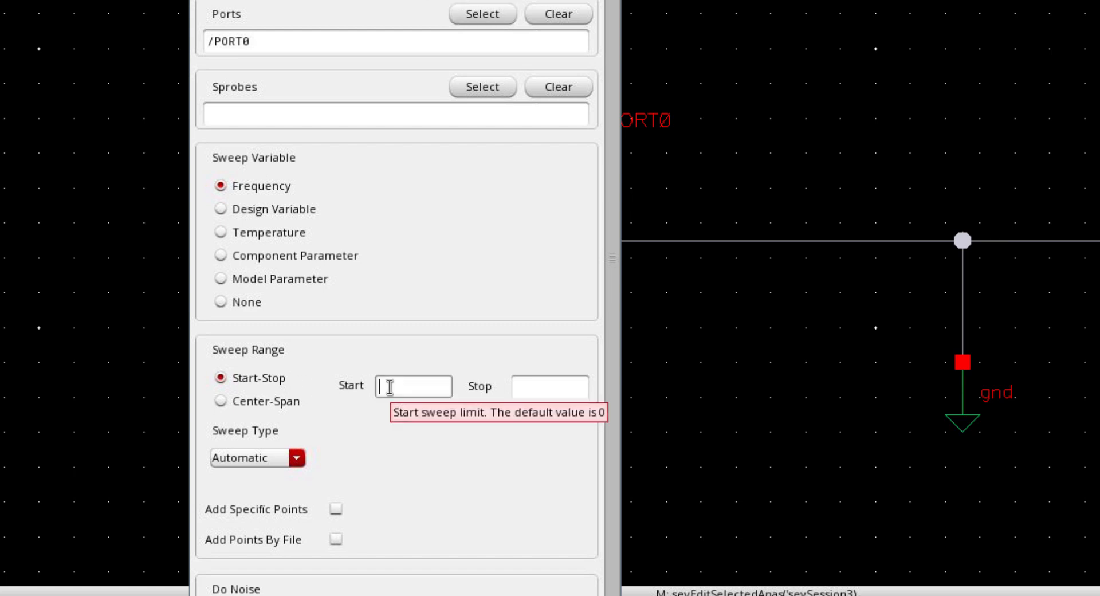
text(1m)
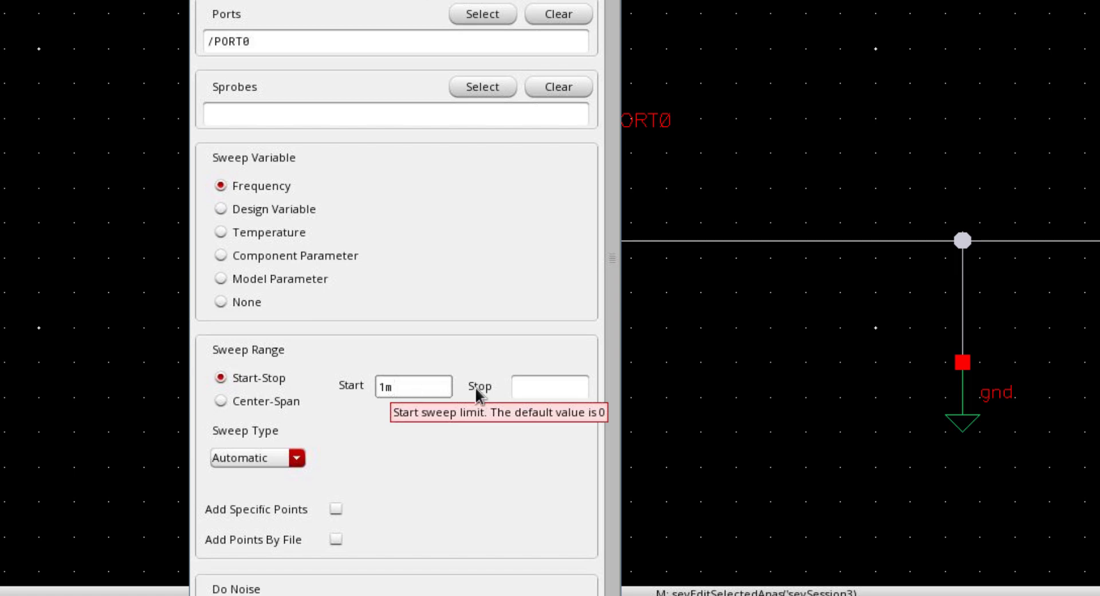
text(M)
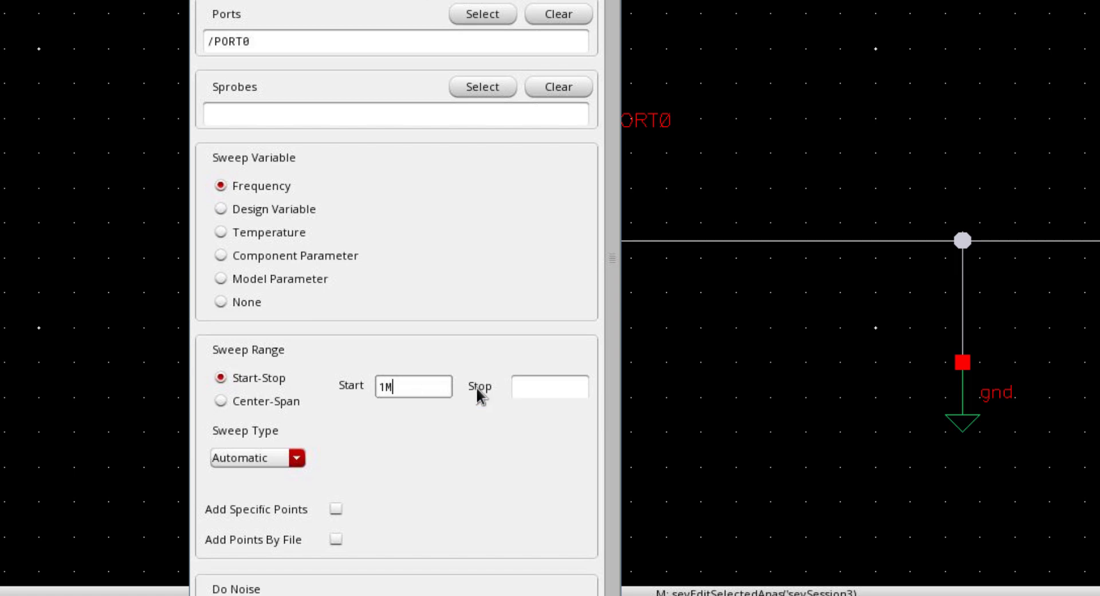
click(550, 386)
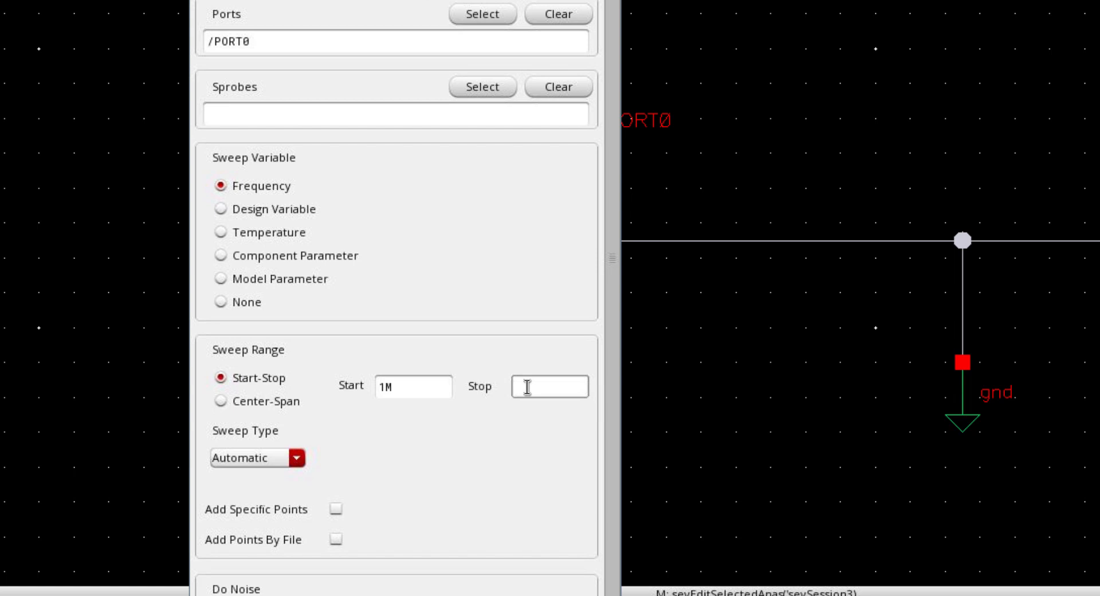
text(2)
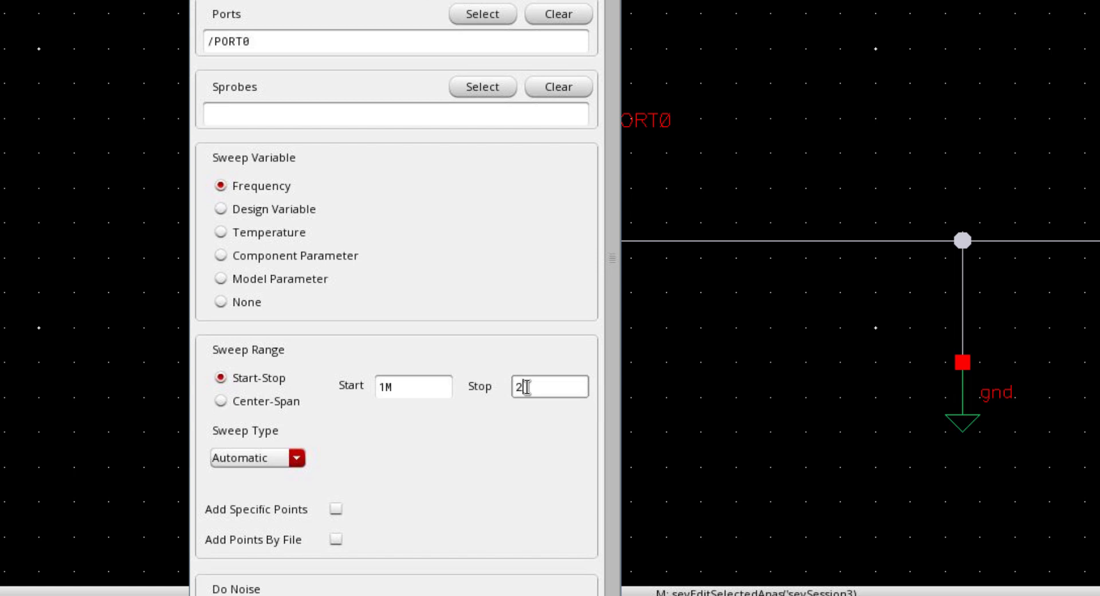
text(G)
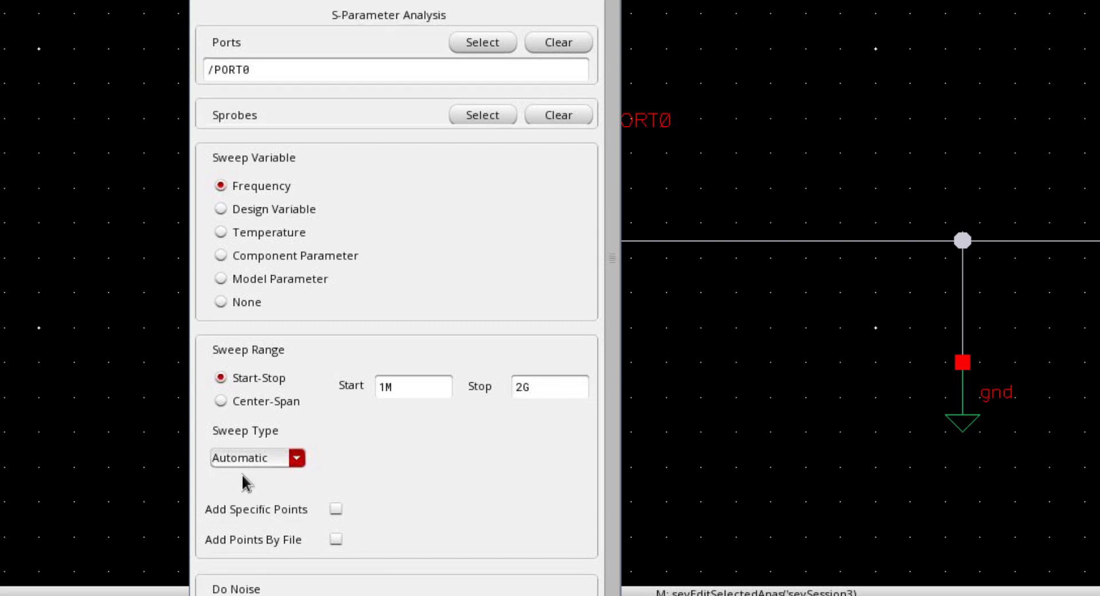
click(258, 457)
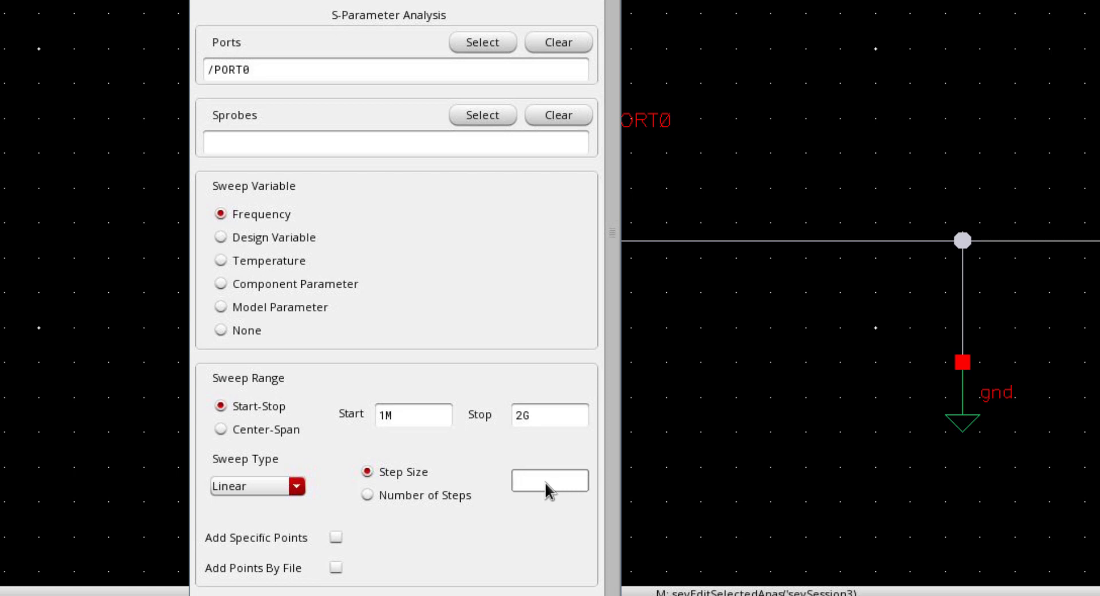
text(10k)
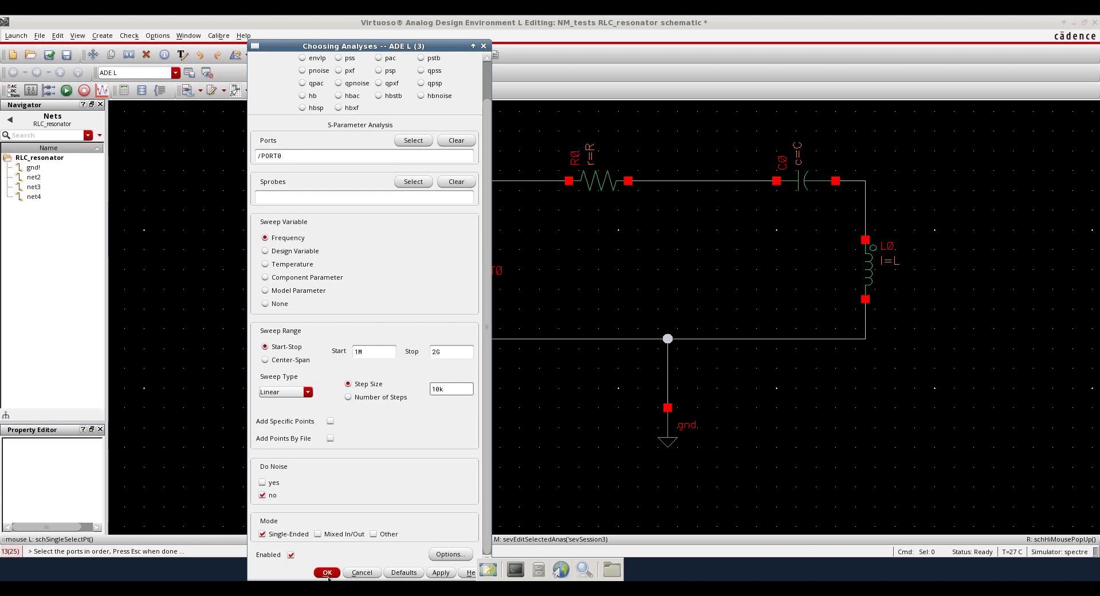
click(327, 571)
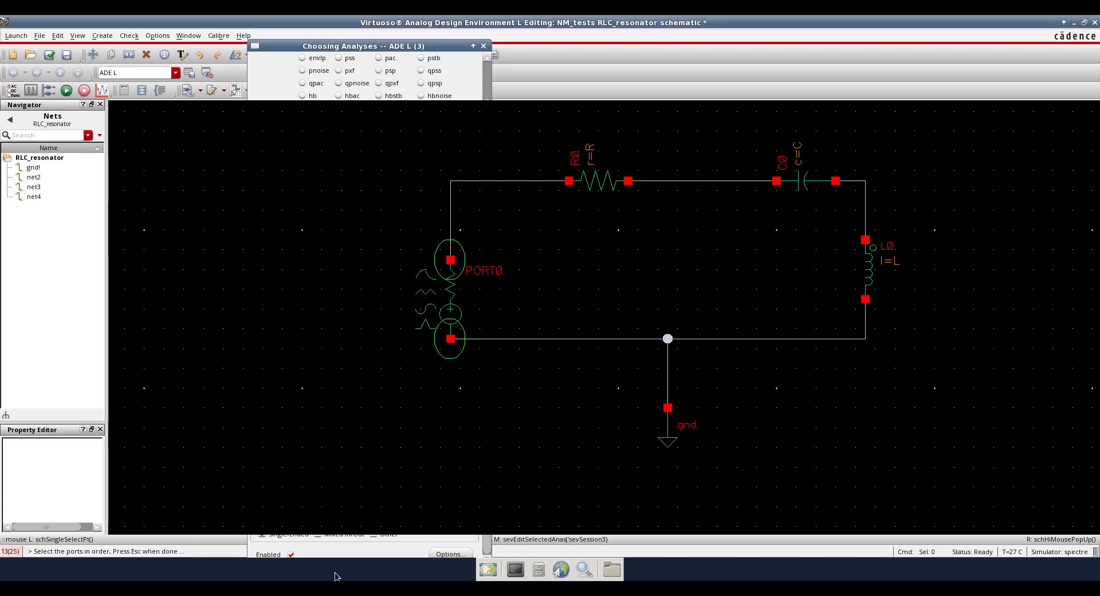
Bring up the ADE L window to check the enabled sp analysis entry.
click(482, 45)
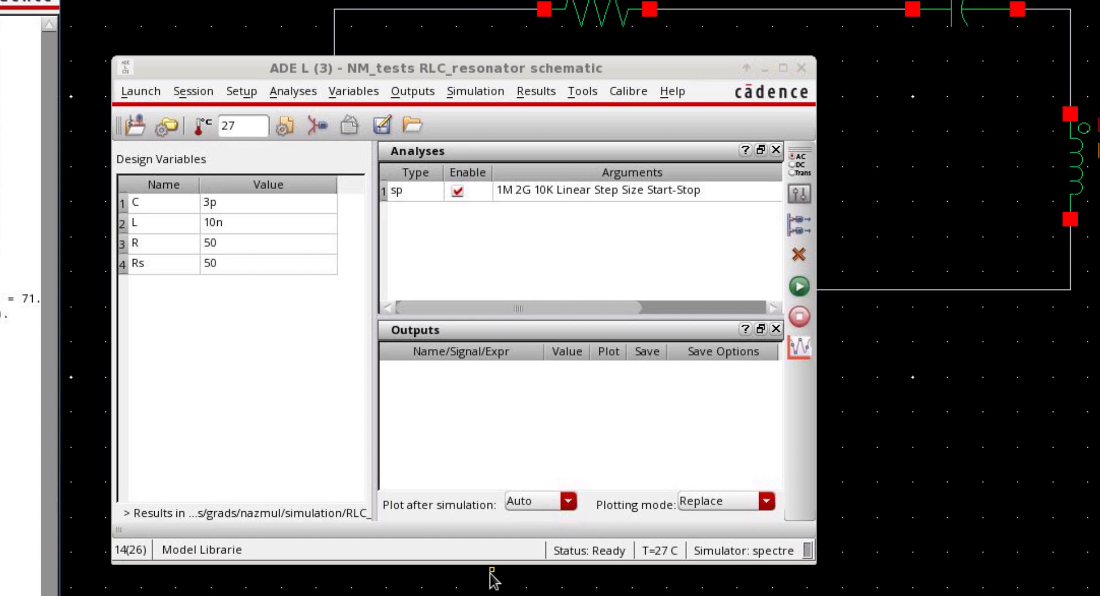
mouse_move(536, 91)
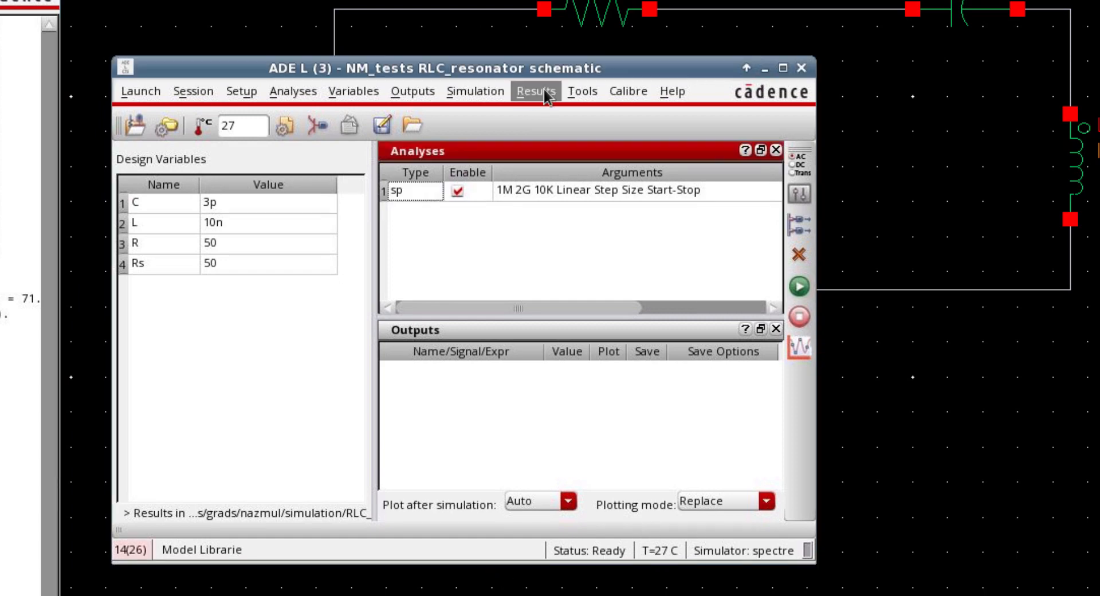
Open the Direct Plot main form from the Results menu for the sp results.
click(535, 90)
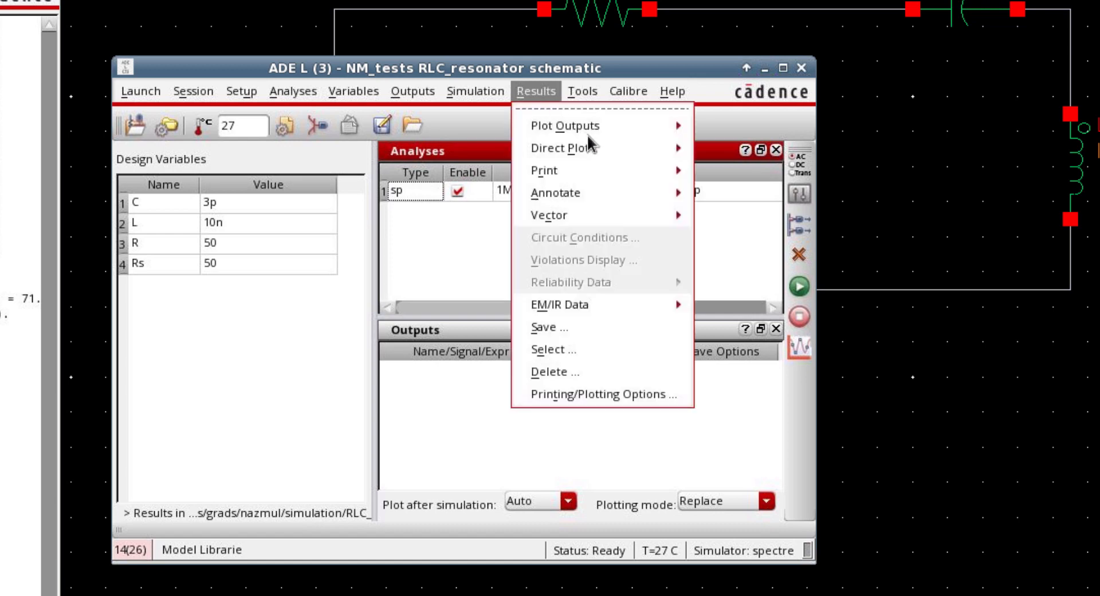
mouse_move(654, 157)
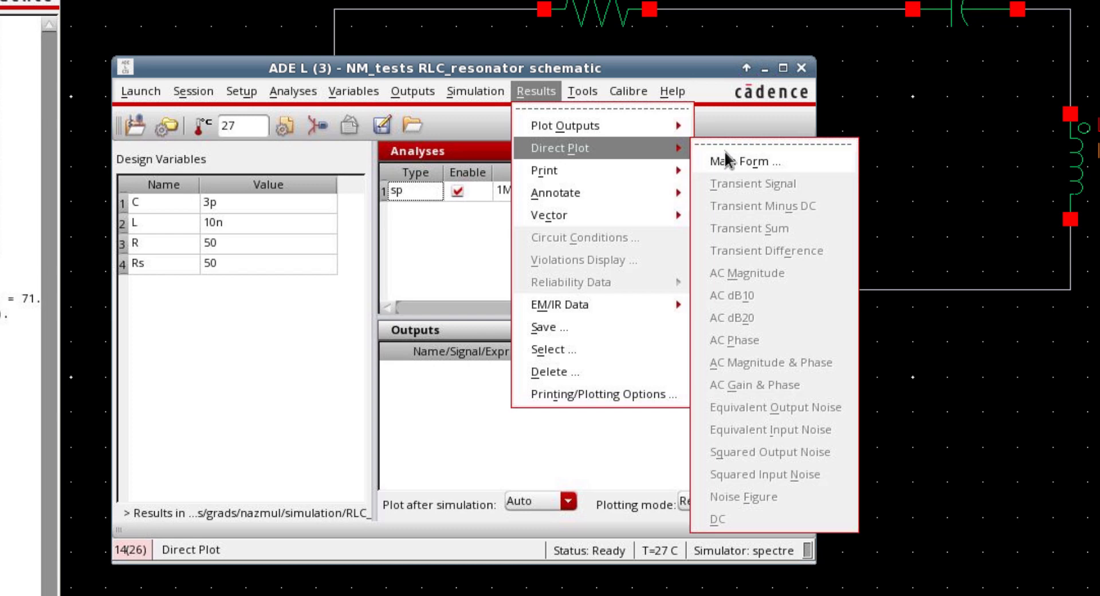
mouse_move(734, 170)
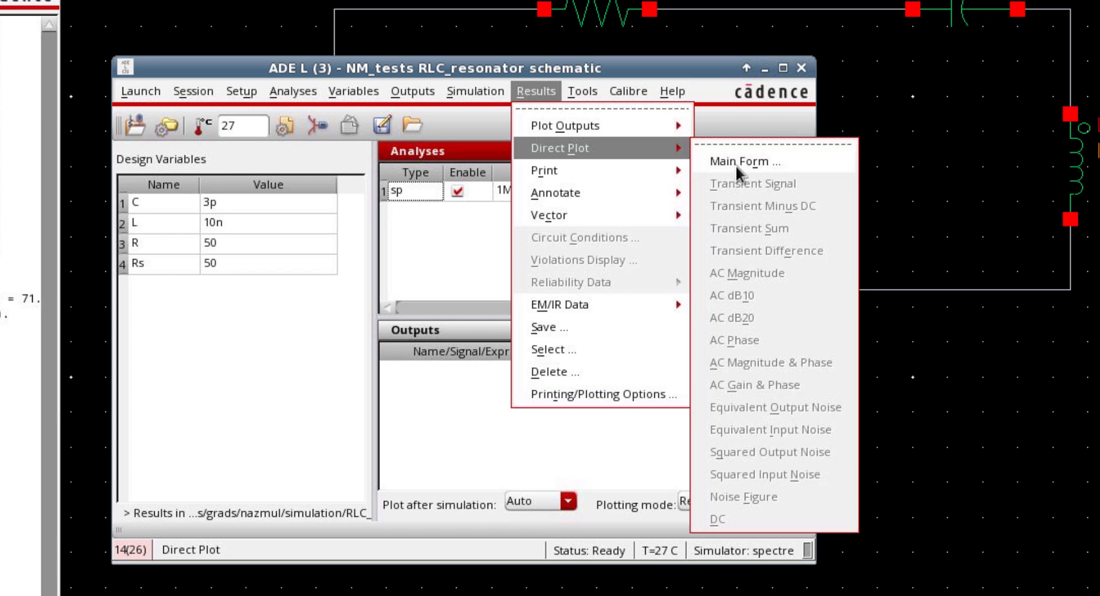
mouse_move(739, 168)
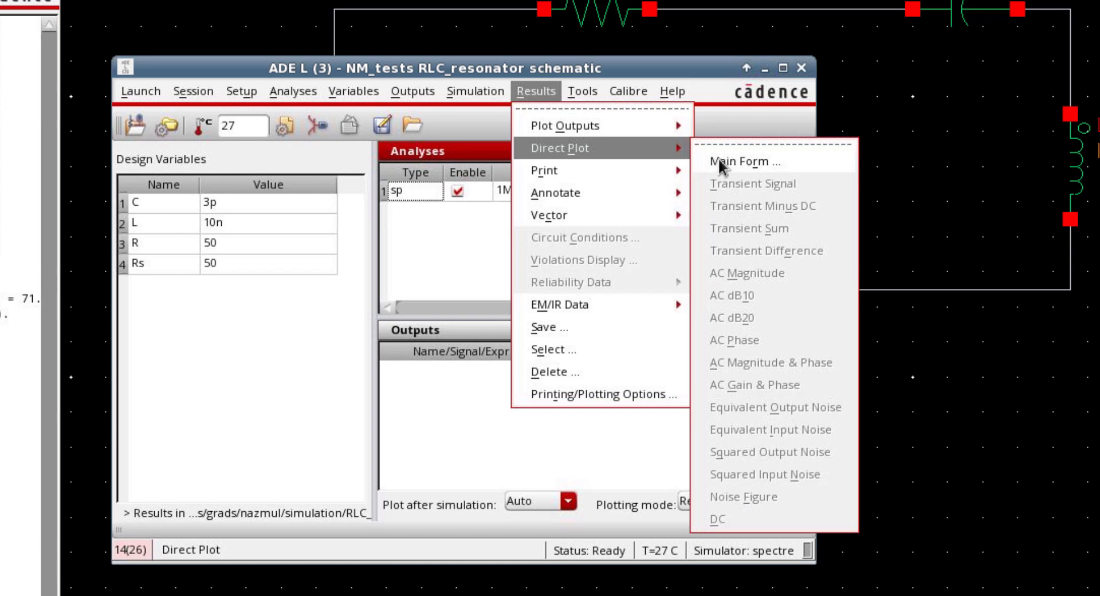
click(741, 162)
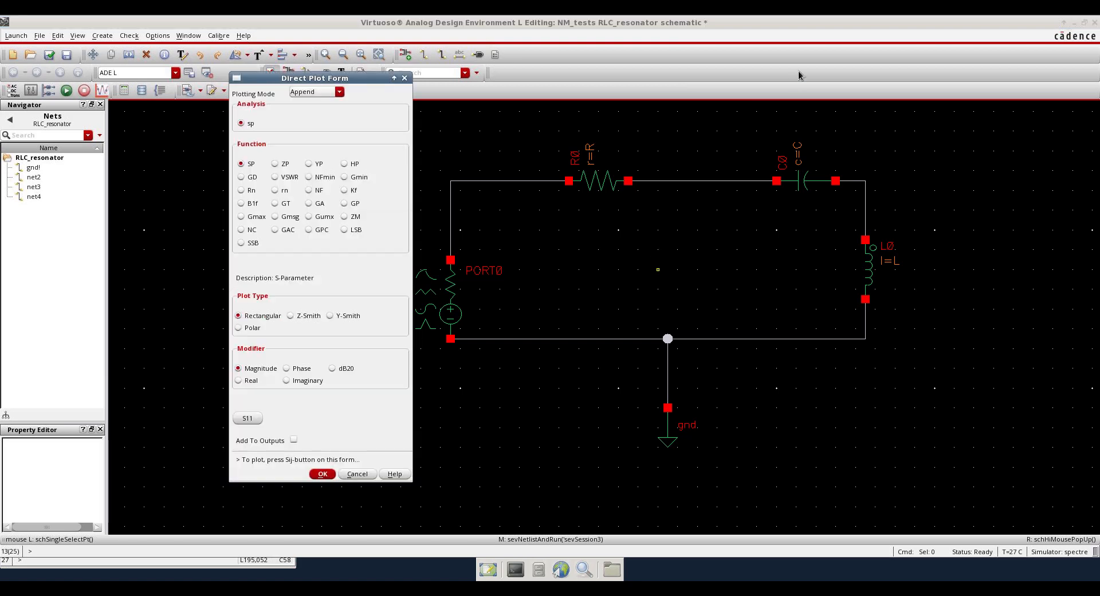
mouse_move(265, 186)
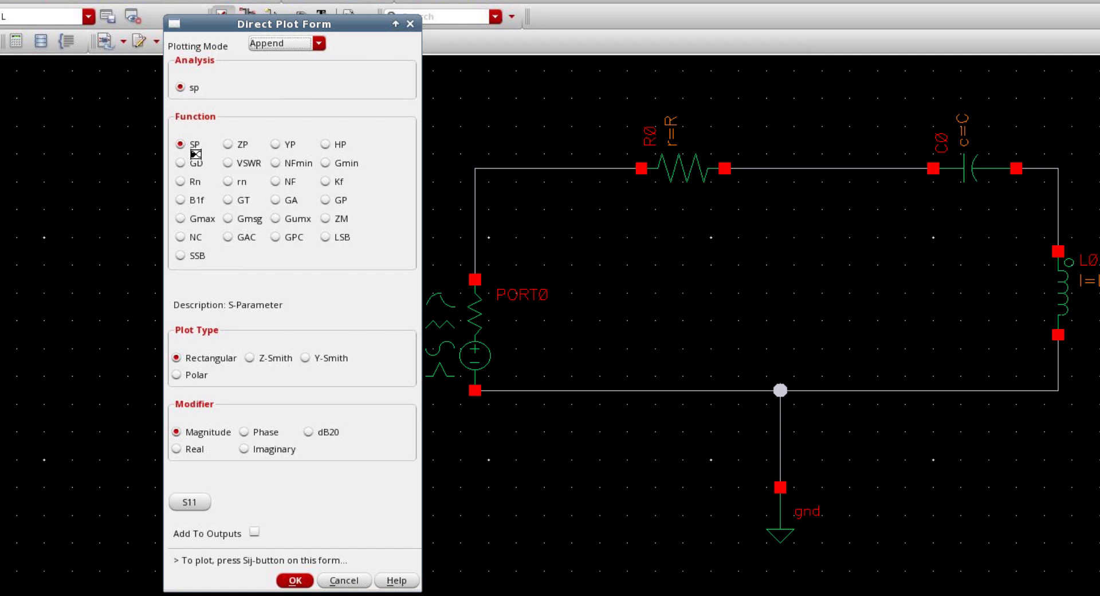
mouse_move(314, 445)
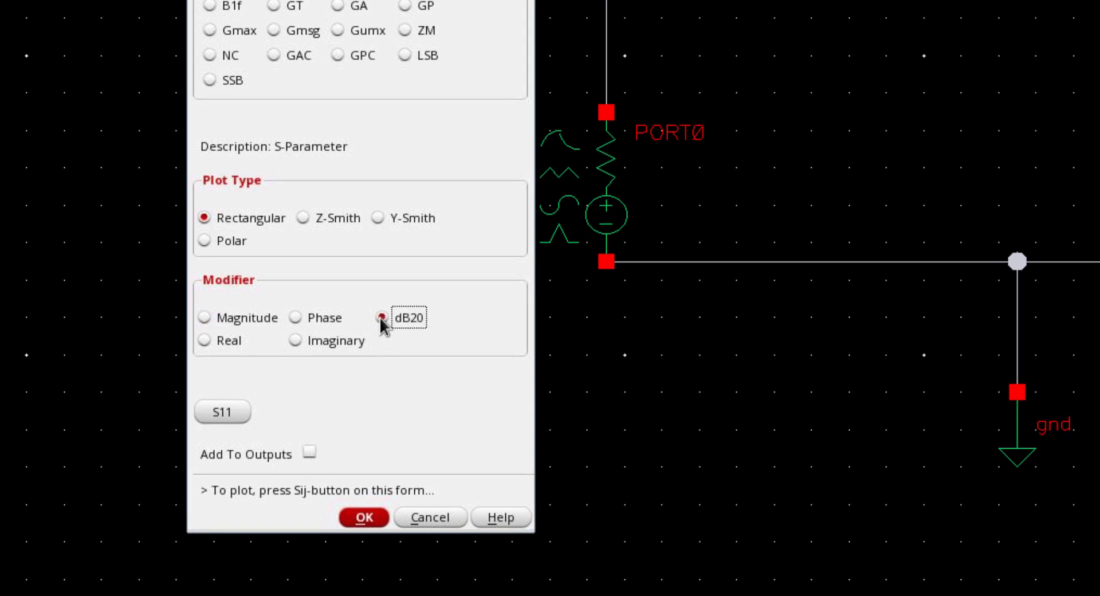
Plot S11 in dB20 added to outputs, with marker M1 at the 918.88 MHz, -114.5 dB dip.
click(381, 318)
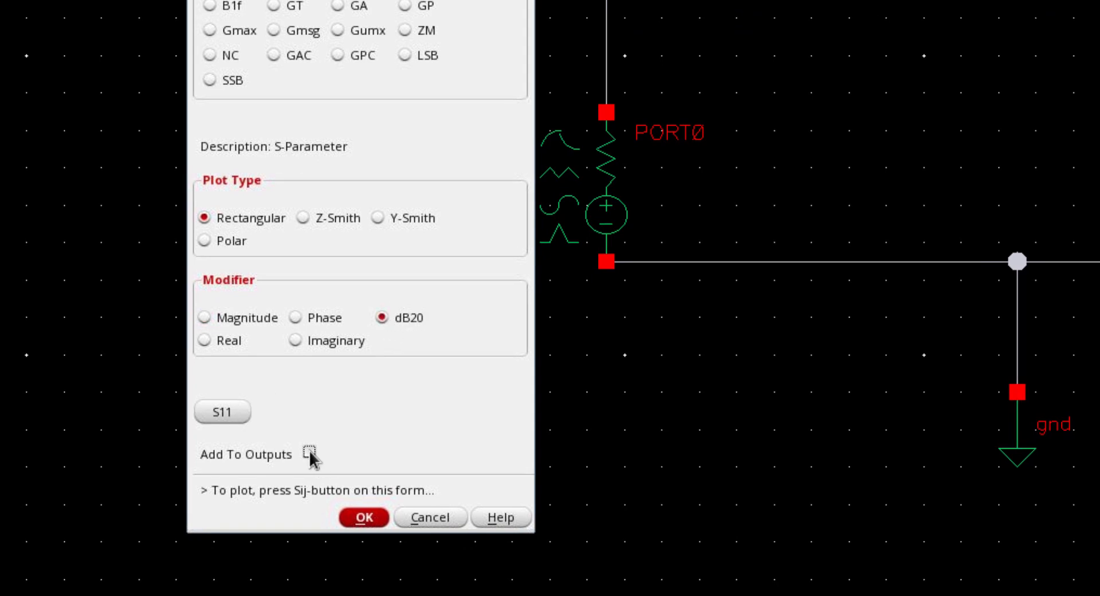
click(308, 453)
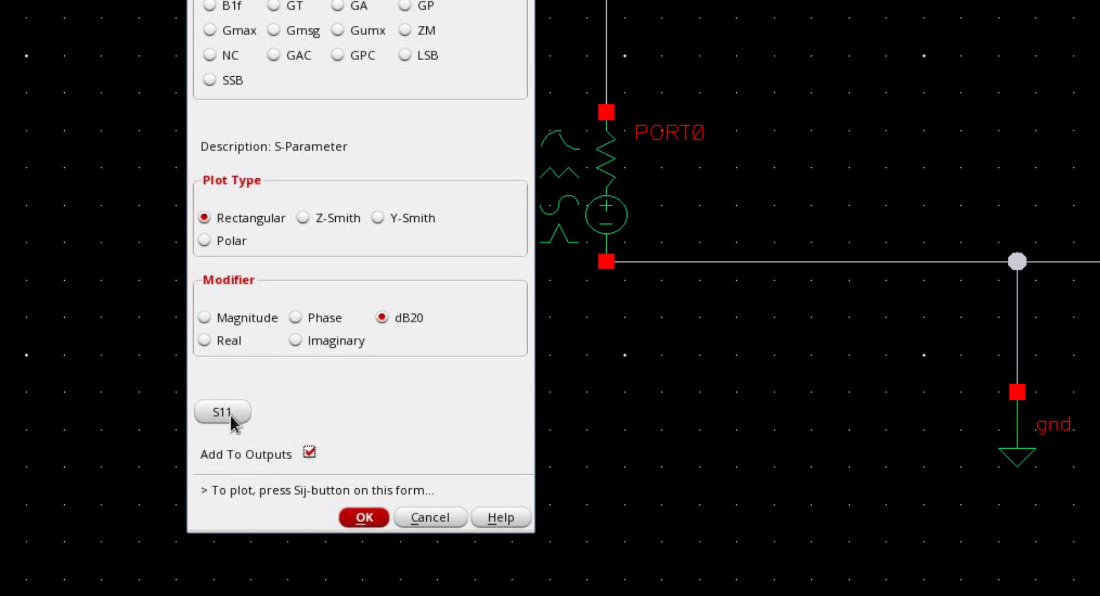
click(222, 410)
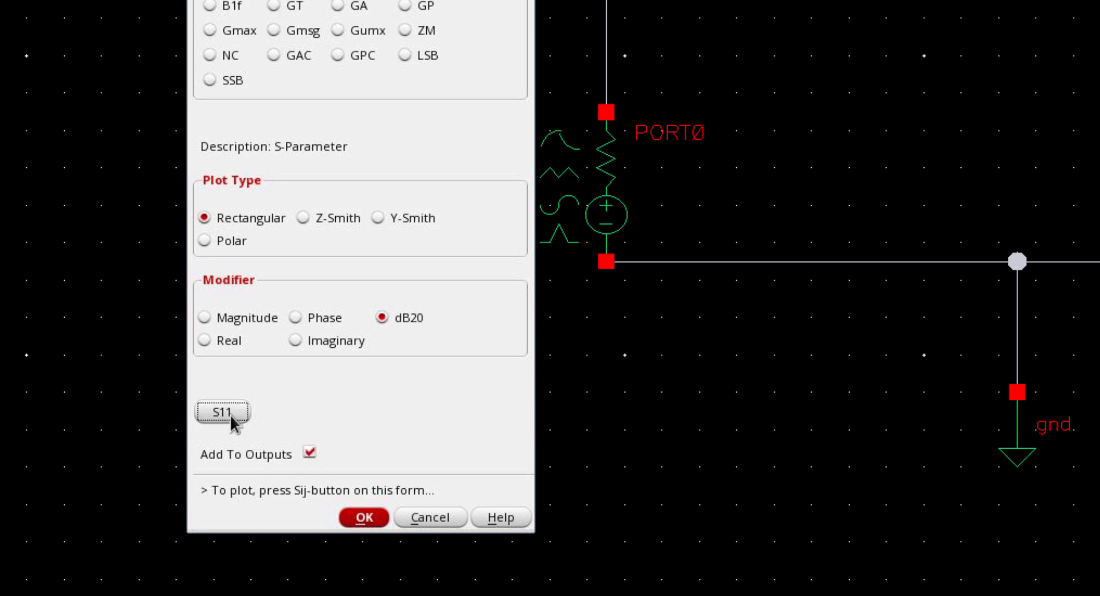
click(223, 411)
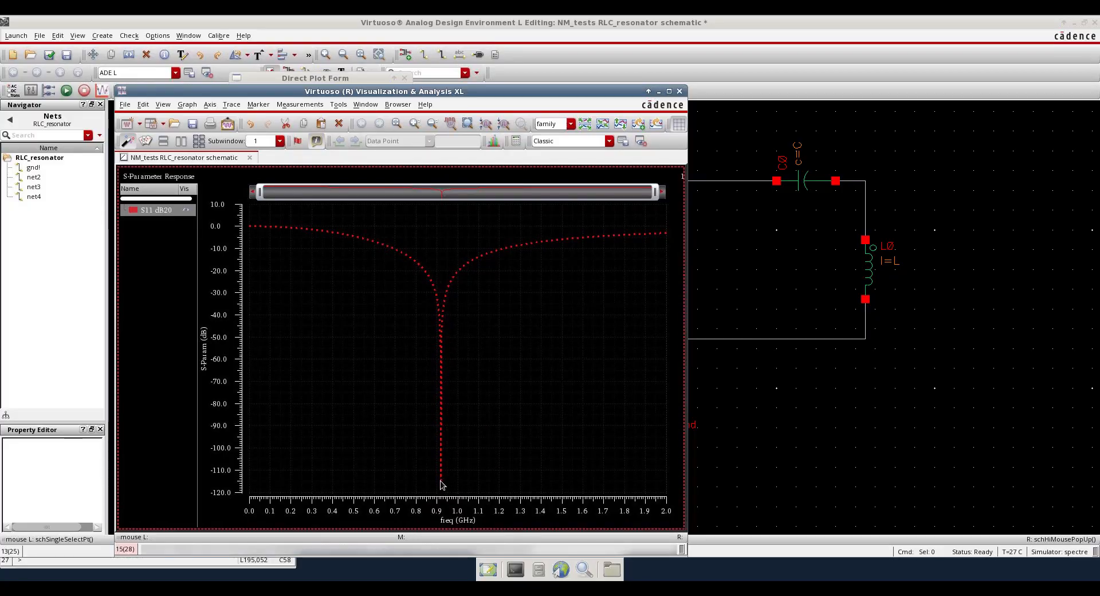
click(442, 484)
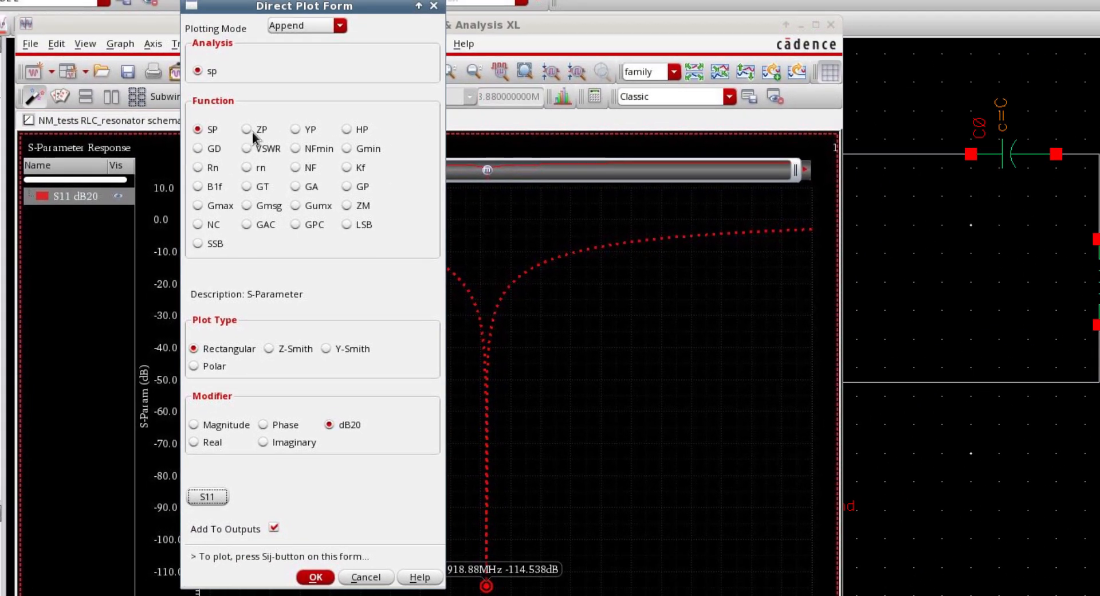
Plot the real part of Z11 from the ZP impedance parameters.
click(246, 130)
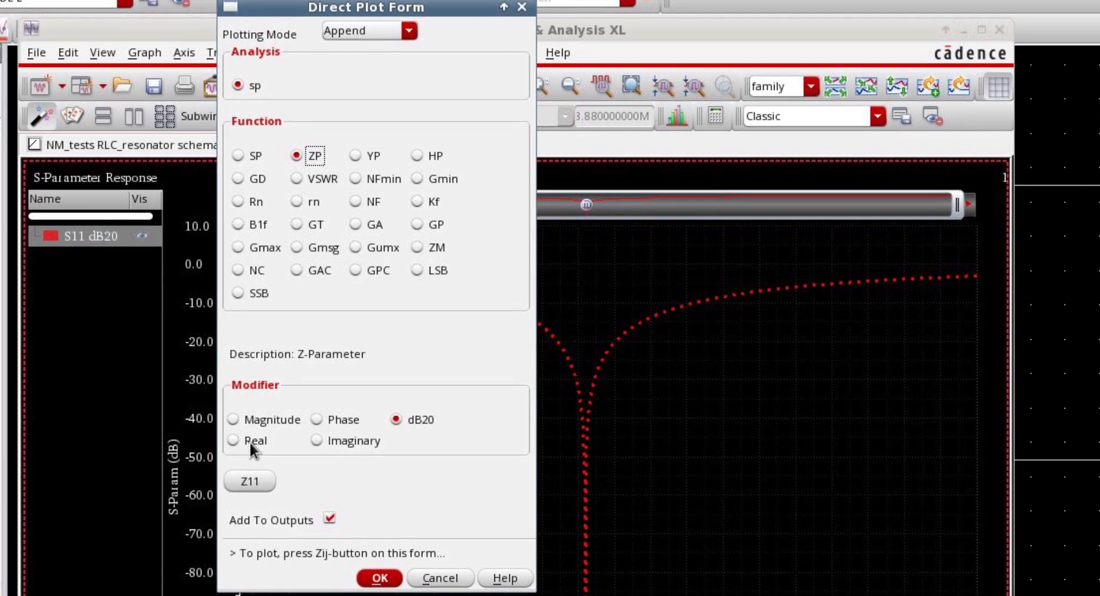
click(236, 440)
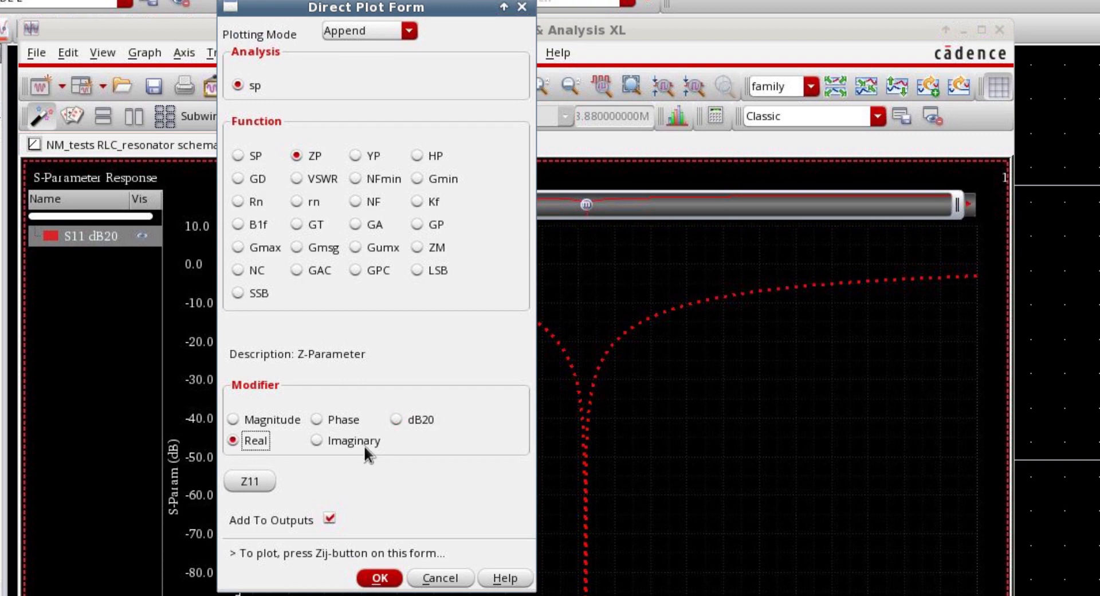
mouse_move(264, 503)
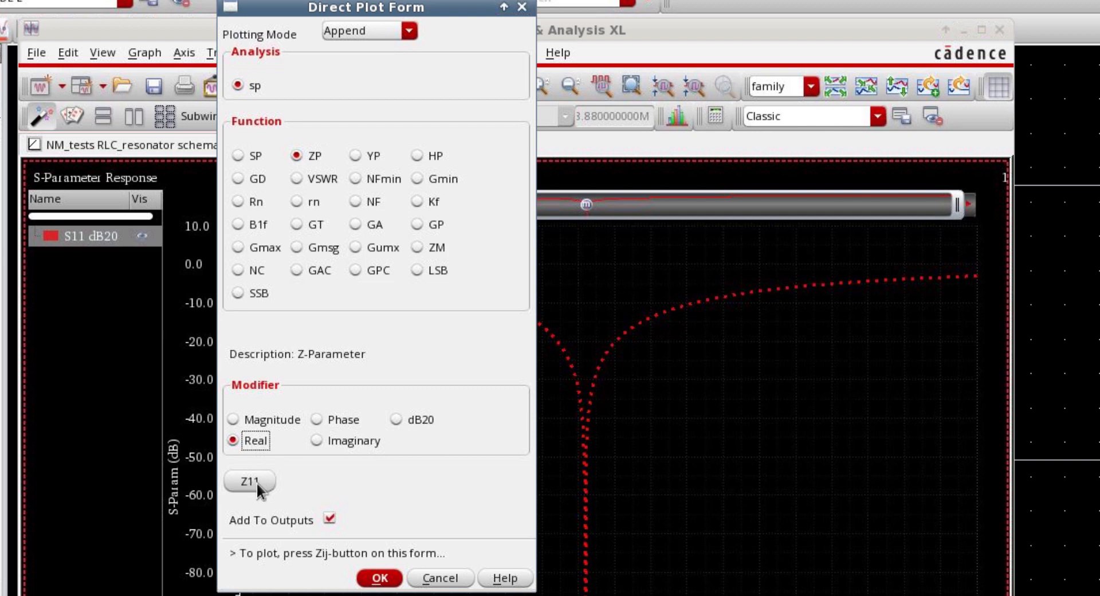
click(249, 481)
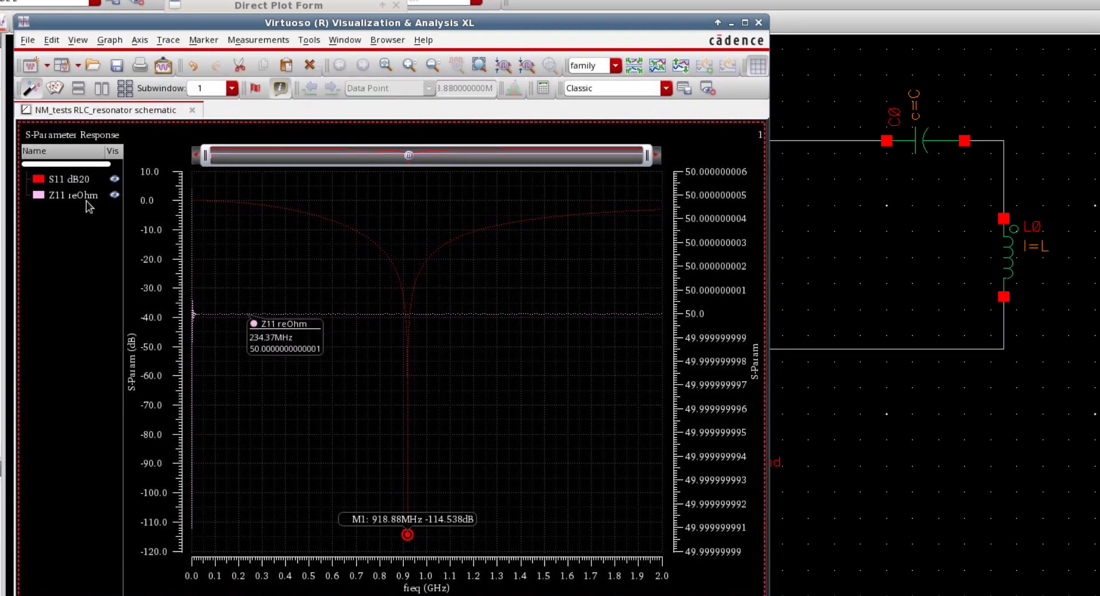
Plot the imaginary part of Z11 on the same graph.
click(115, 195)
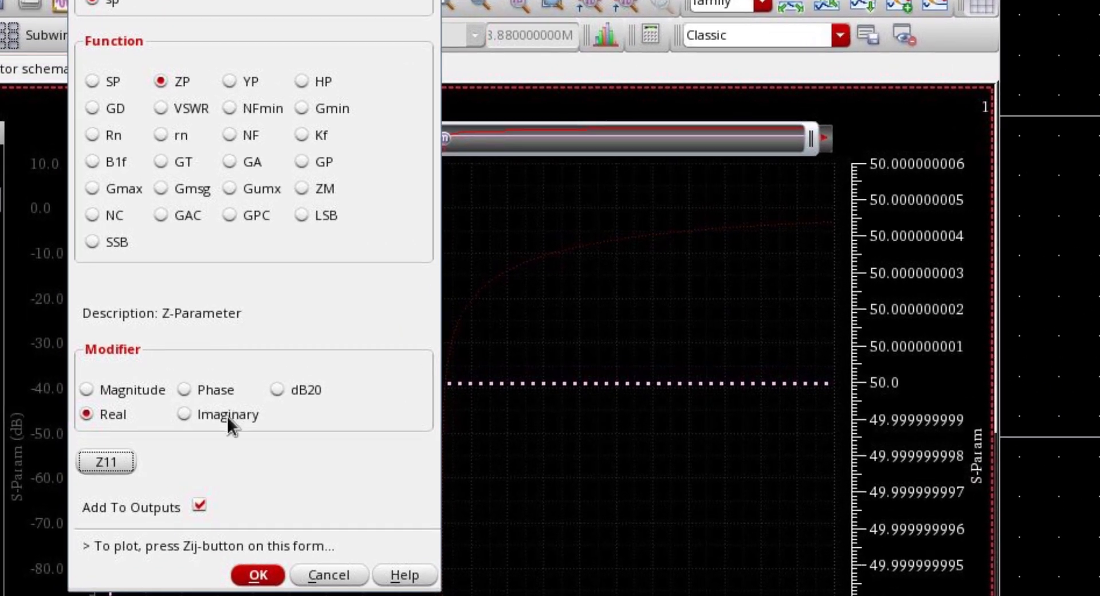
click(186, 413)
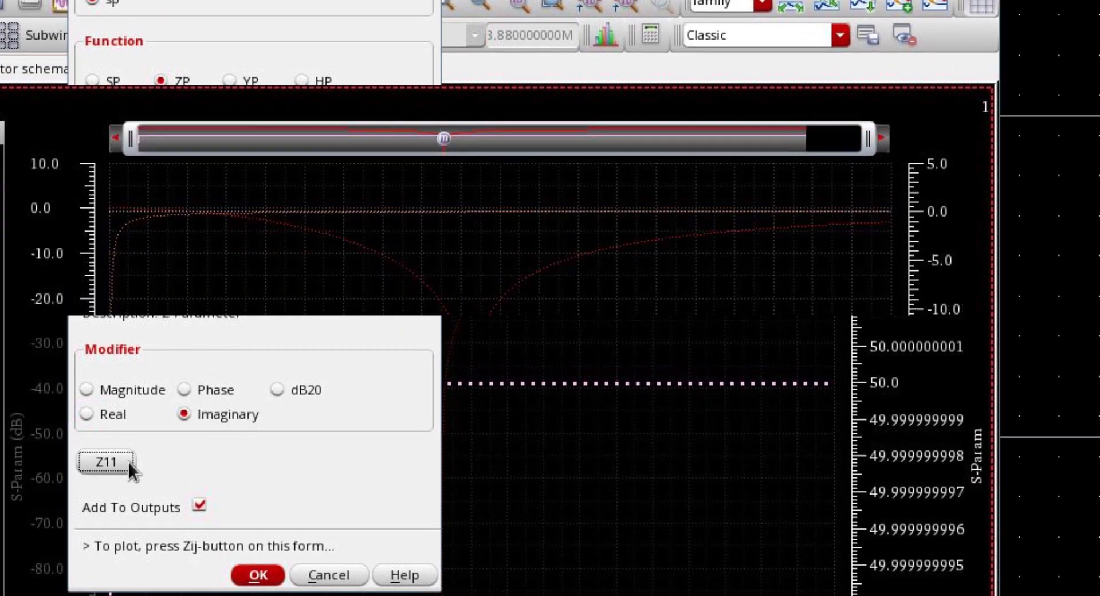
click(256, 573)
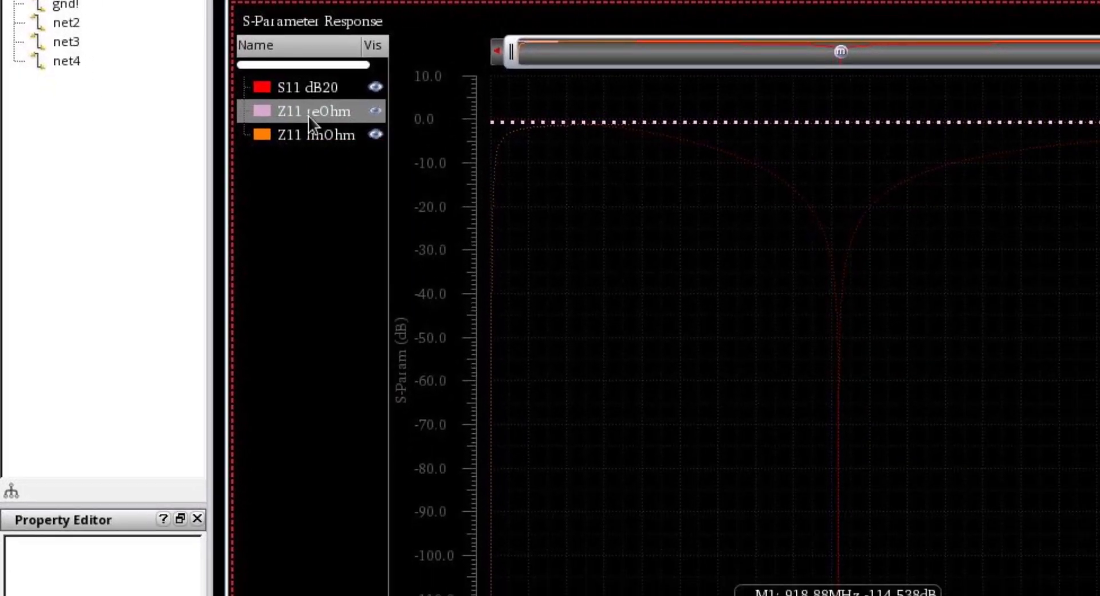
Move the imaginary Z11 trace into its own subwindow via its context menu.
right_click(311, 111)
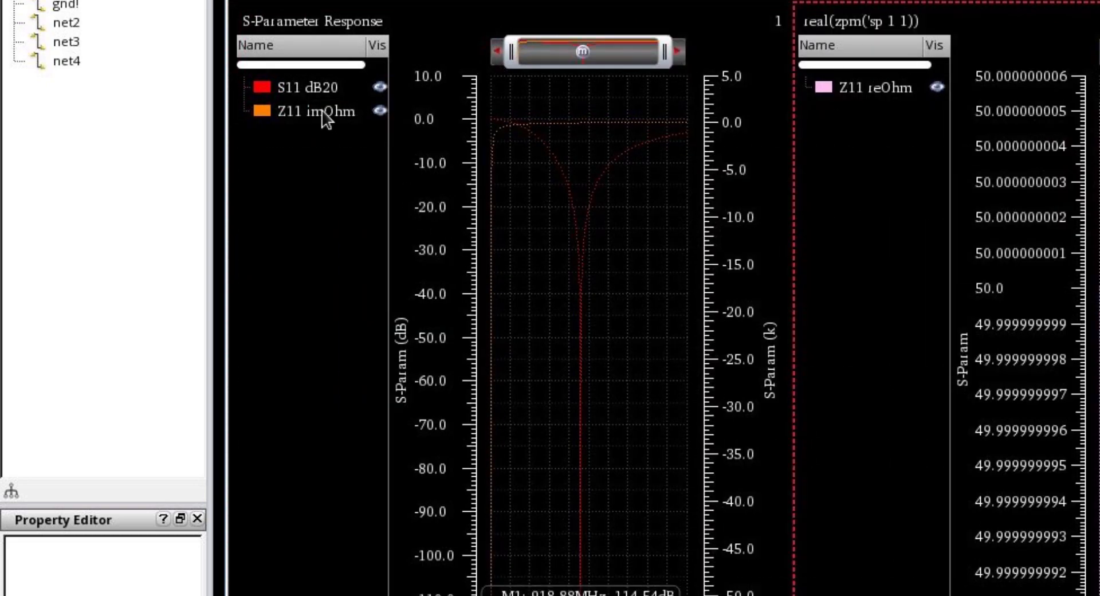
click(314, 112)
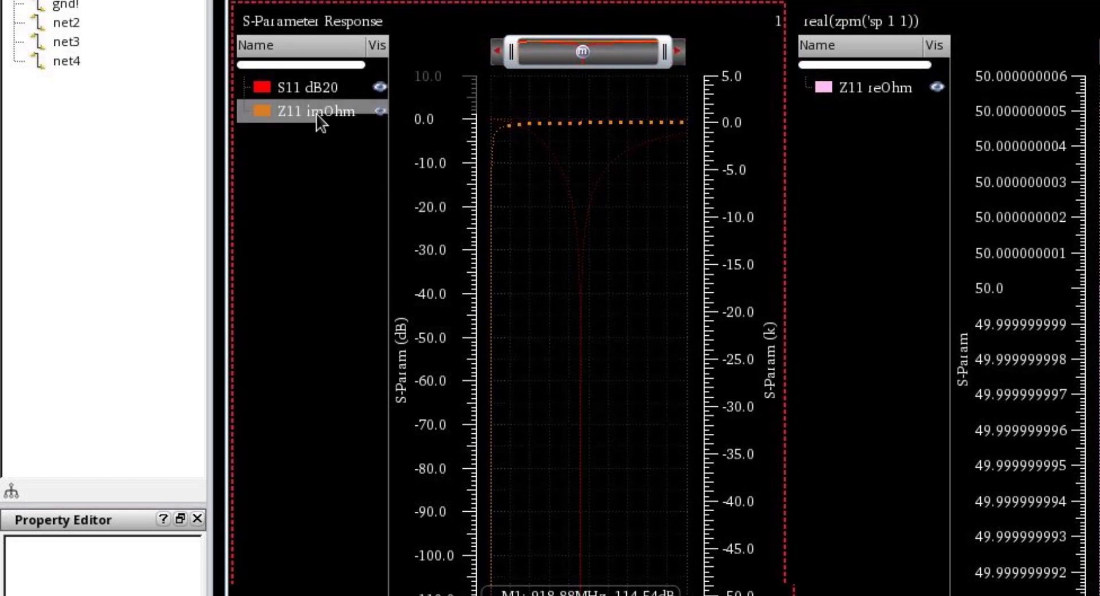
right_click(311, 112)
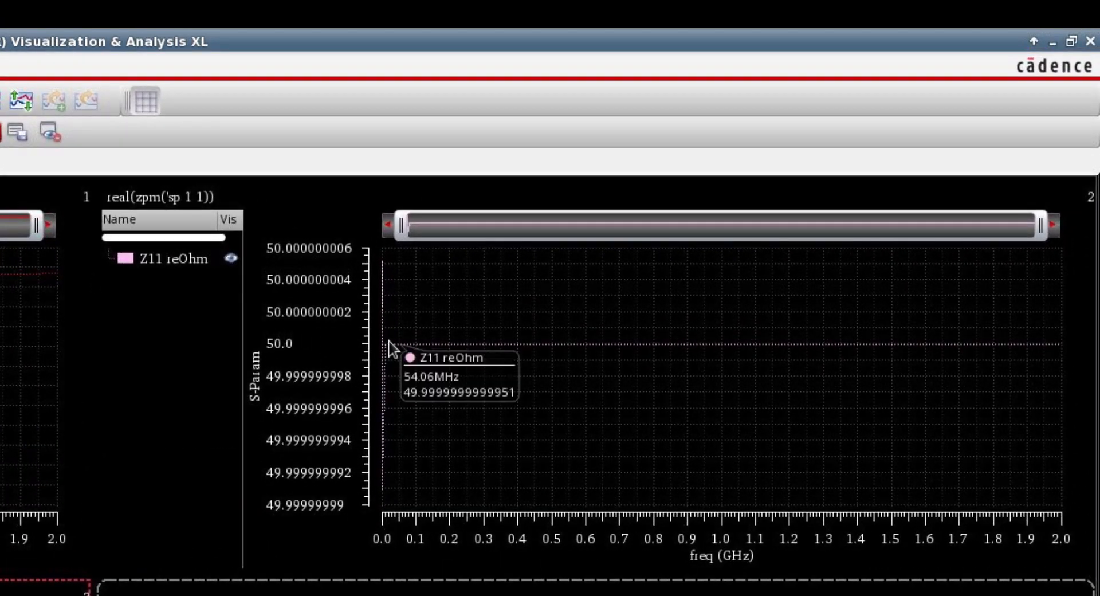
mouse_move(967, 347)
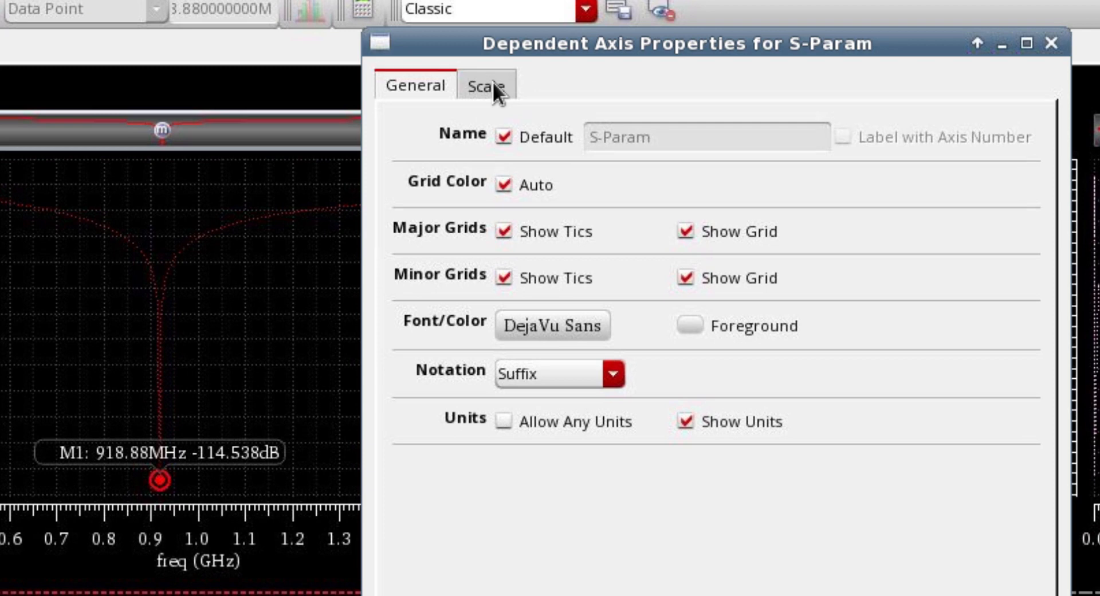
Scale the imaginary Z11 Y axis manually from -500 to 50 with step 100.
click(486, 86)
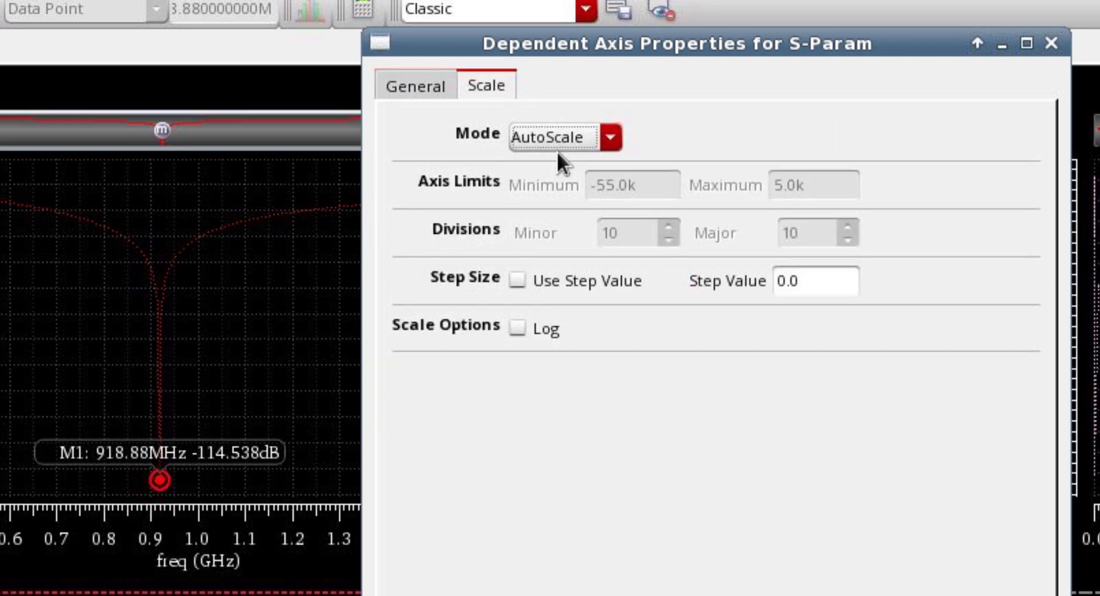
click(565, 136)
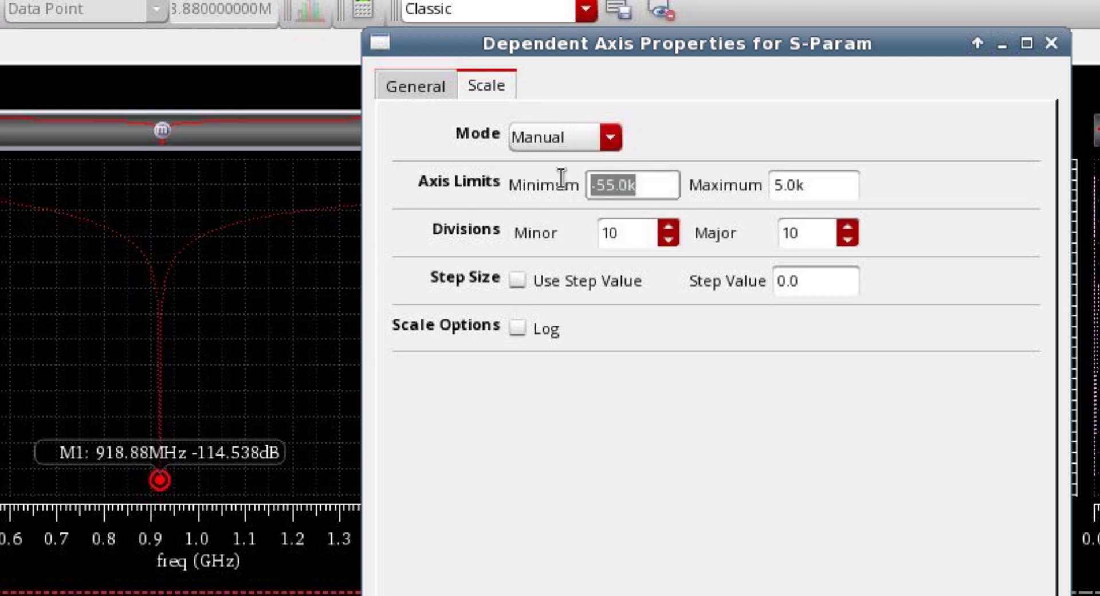
text(-5)
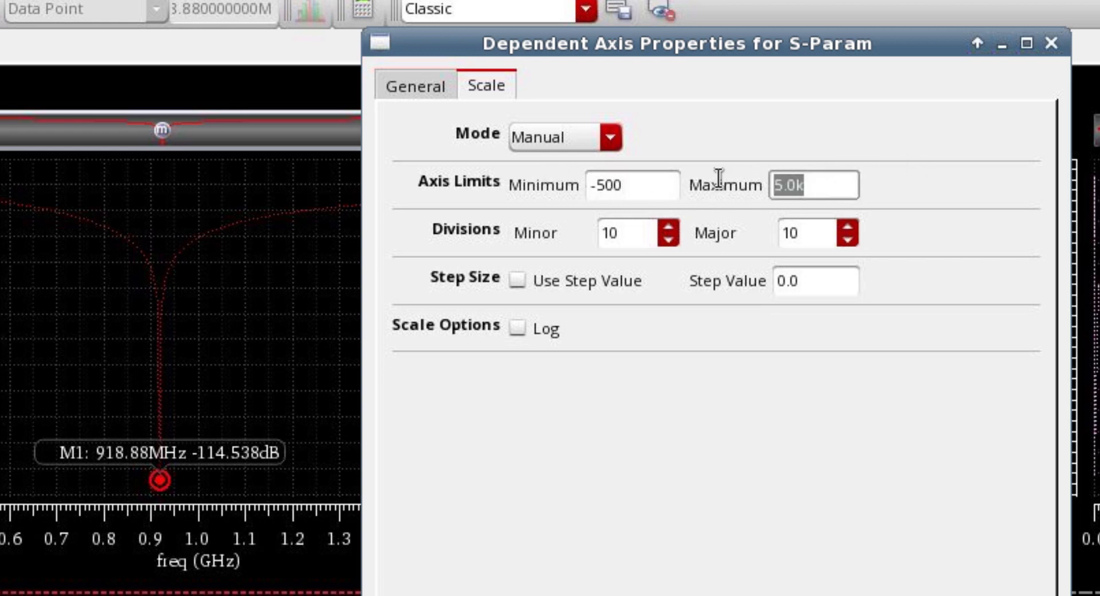
text(5)
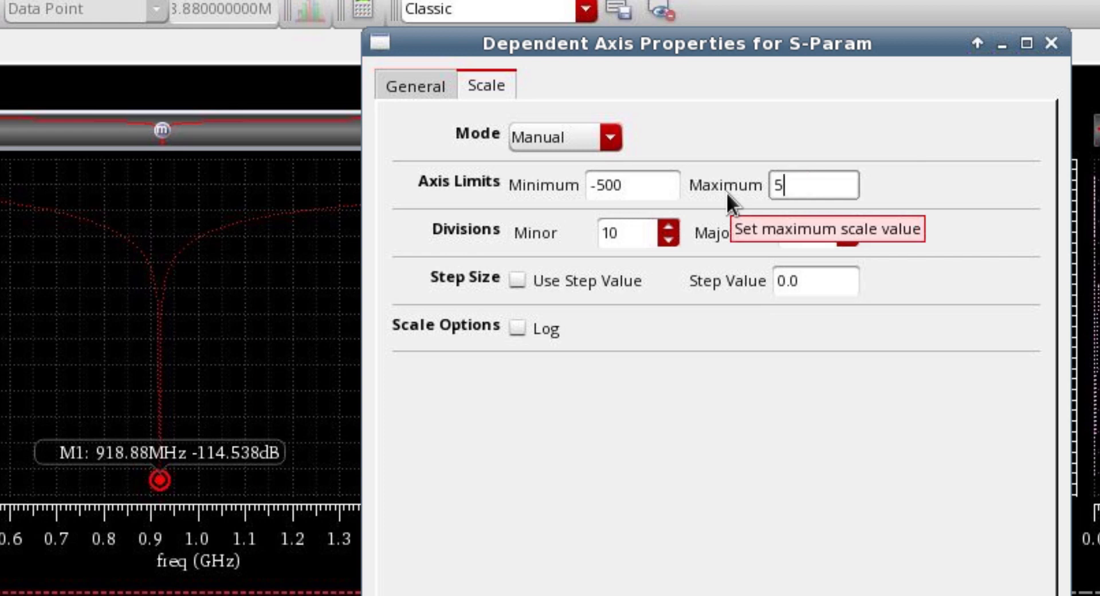
text(0)
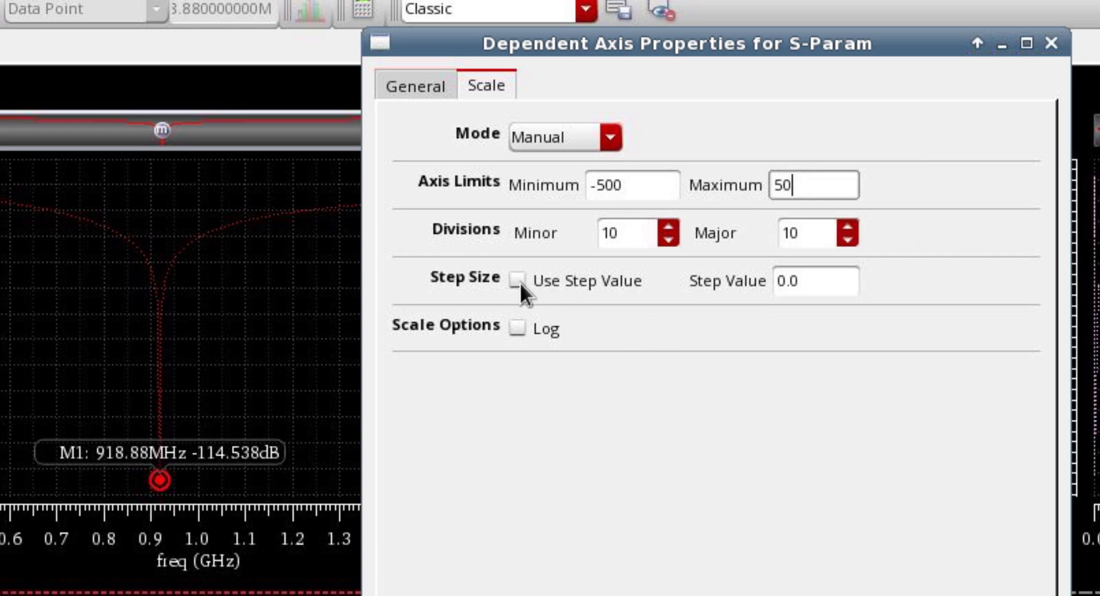
click(517, 281)
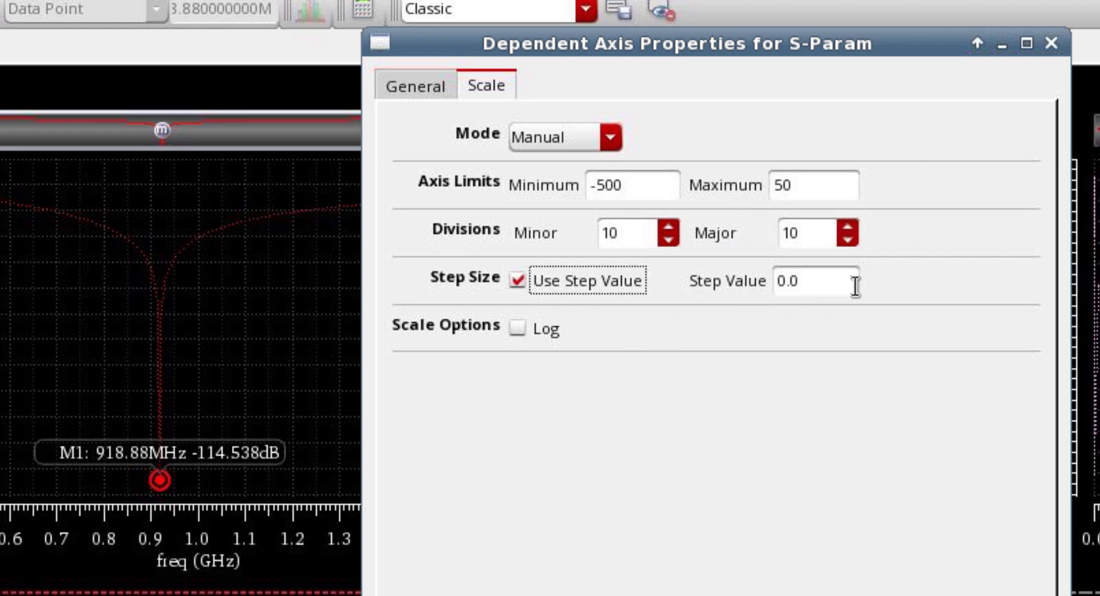
text(100)
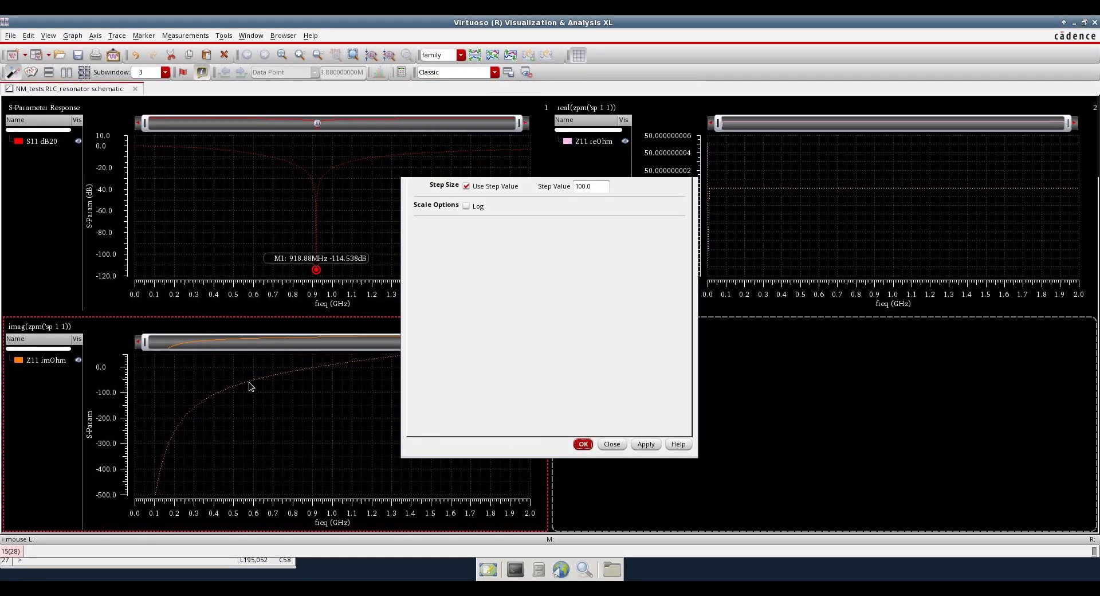
Apply the axis limits and draw the imaginary Z11 trace as a solid line.
click(582, 443)
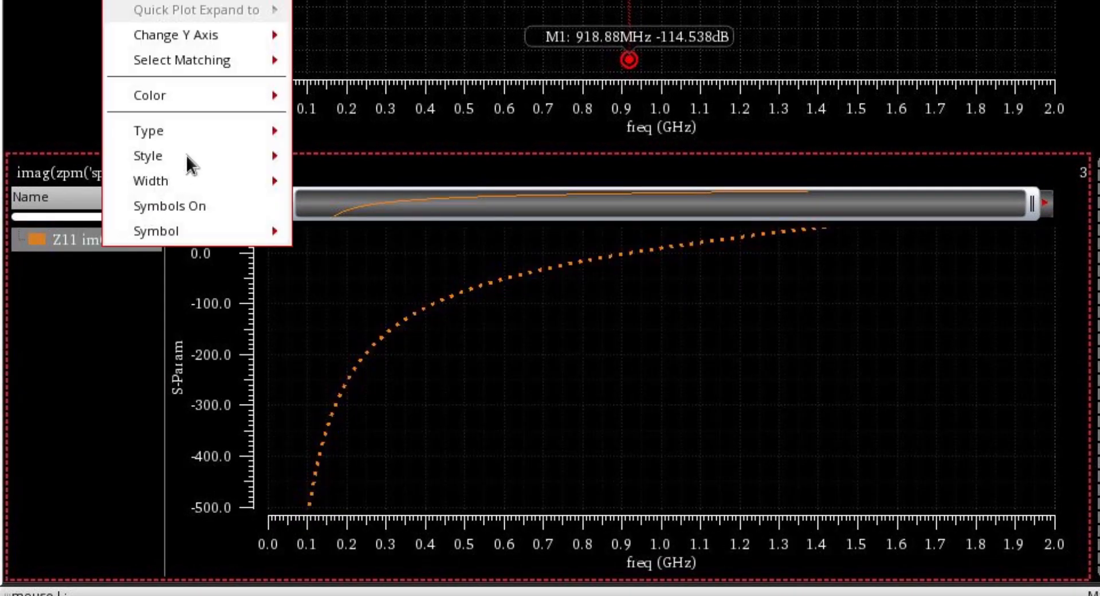
mouse_move(148, 131)
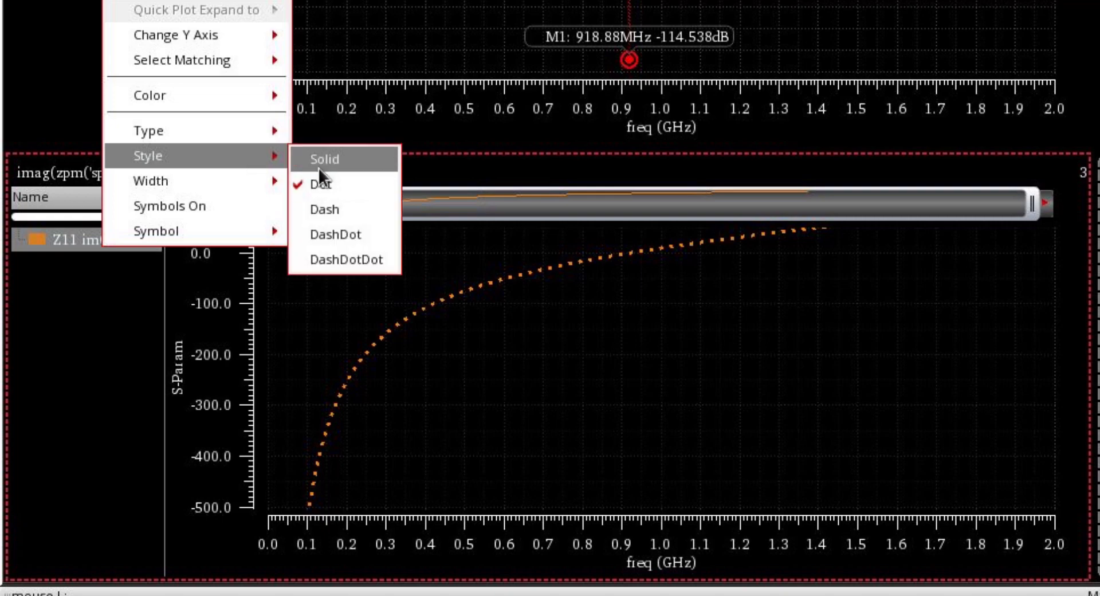
click(324, 159)
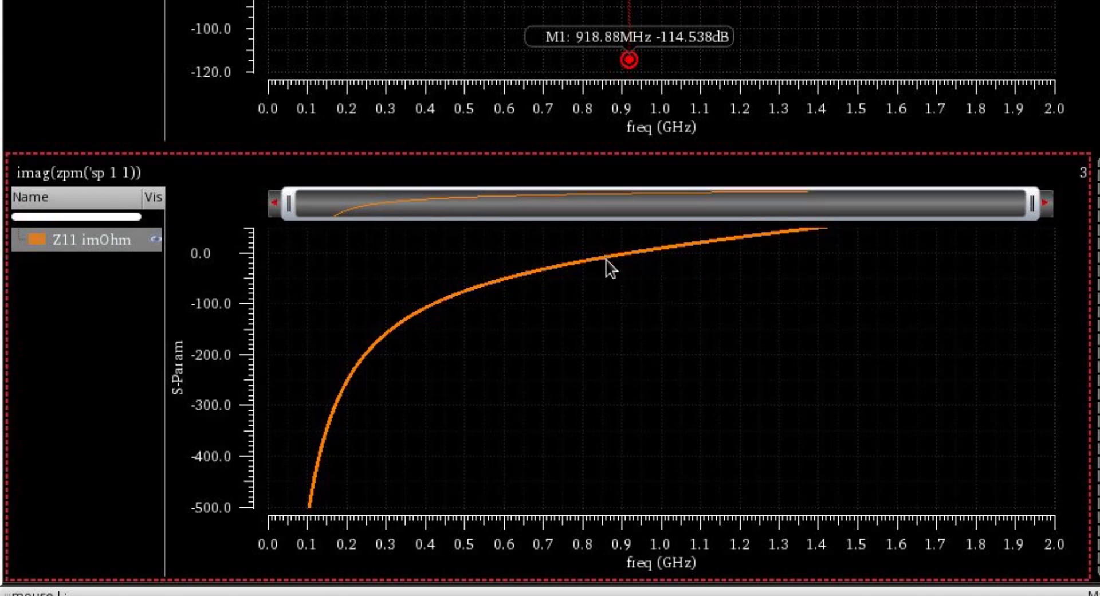
mouse_move(612, 268)
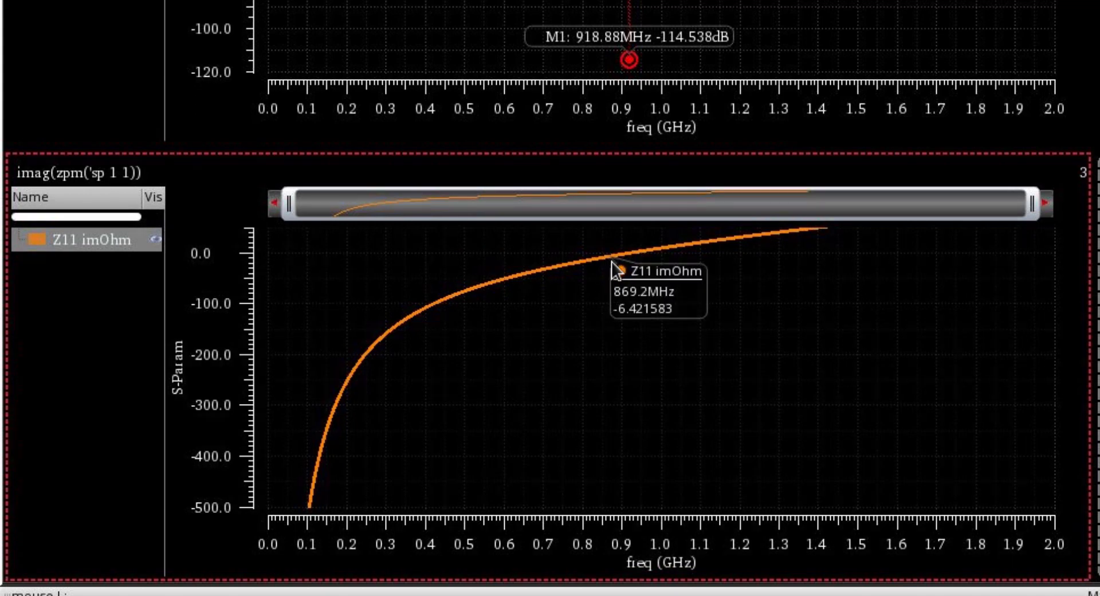
mouse_move(638, 267)
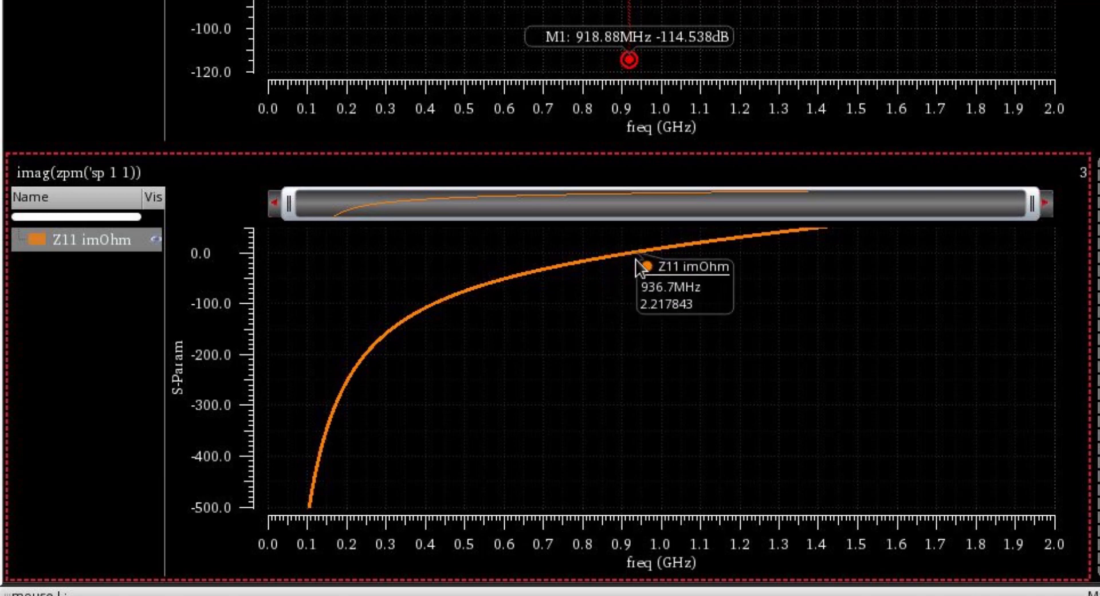
mouse_move(633, 270)
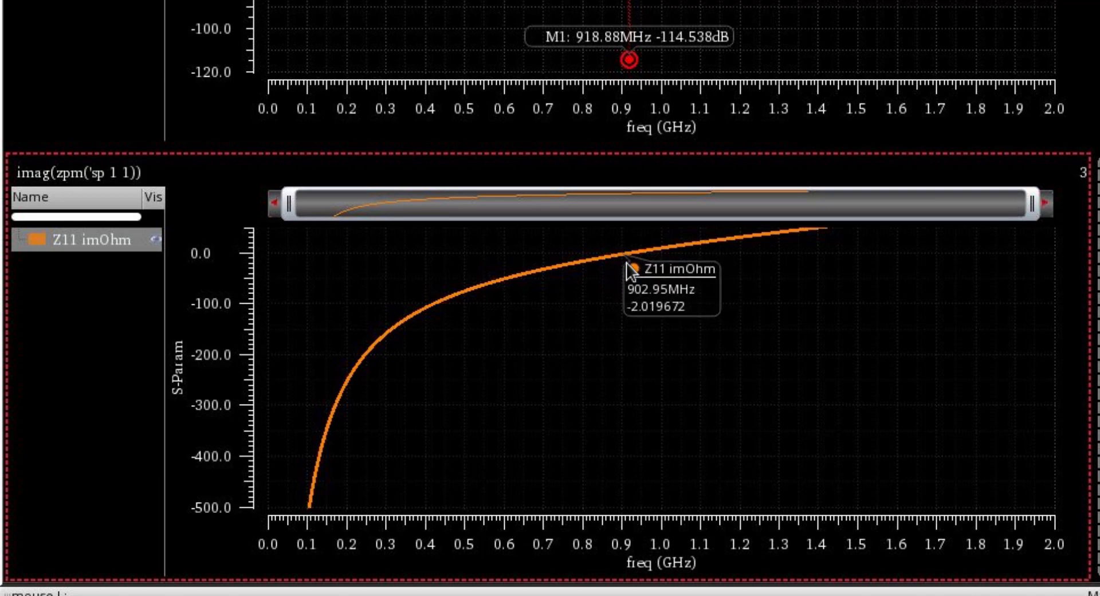
mouse_move(633, 266)
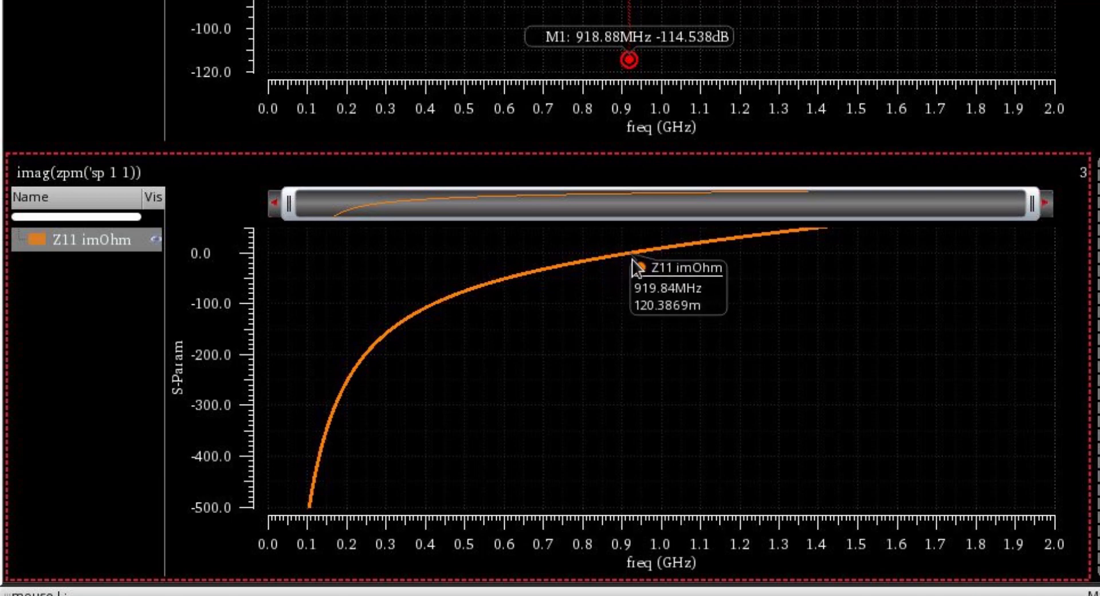
mouse_move(637, 267)
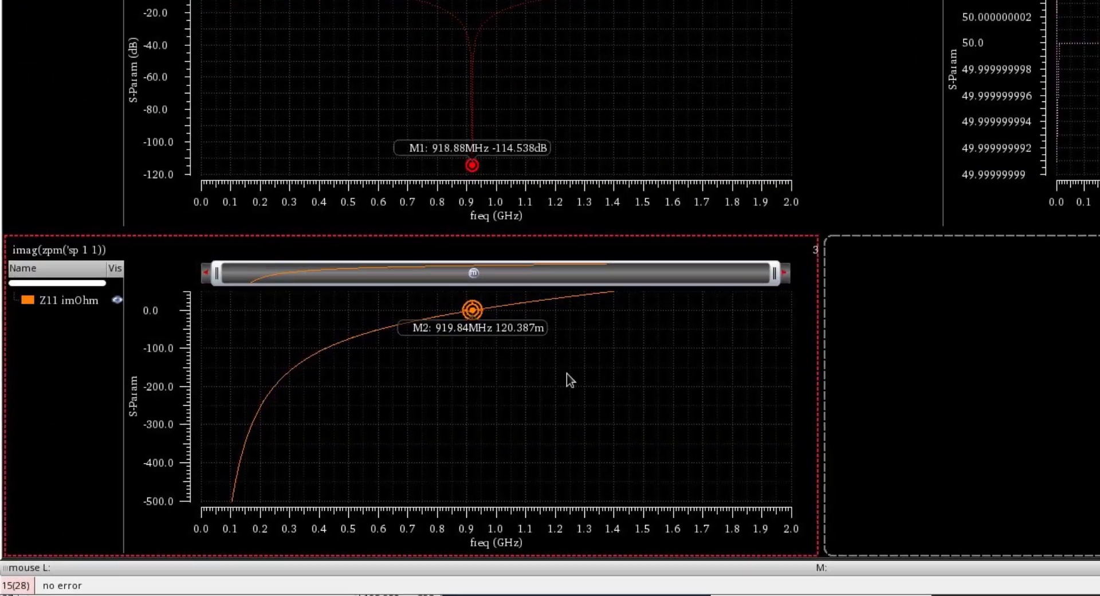
scroll(down, 3)
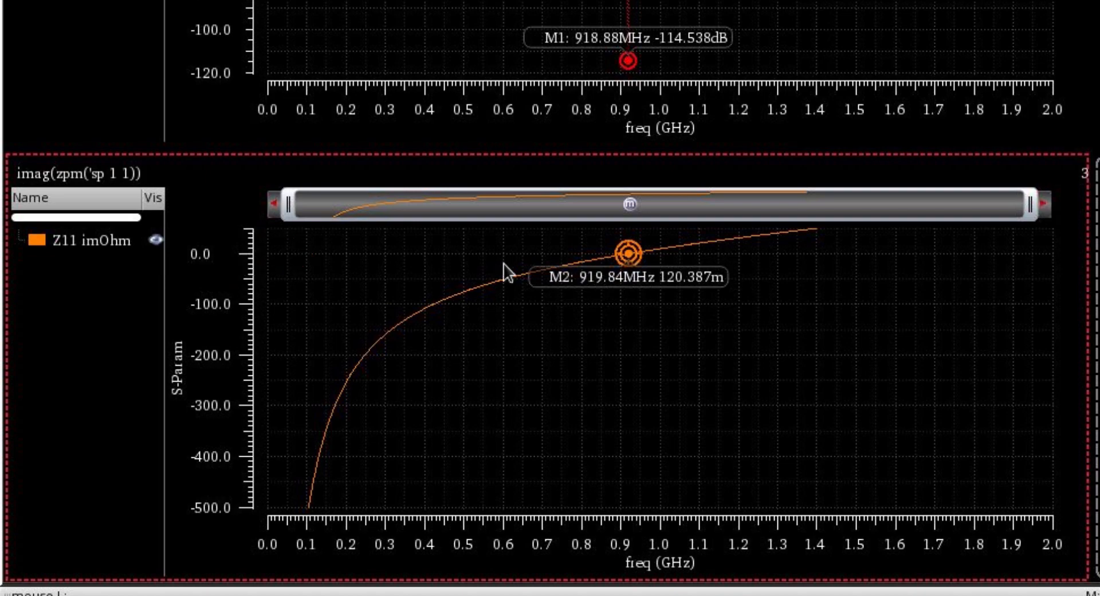
mouse_move(625, 261)
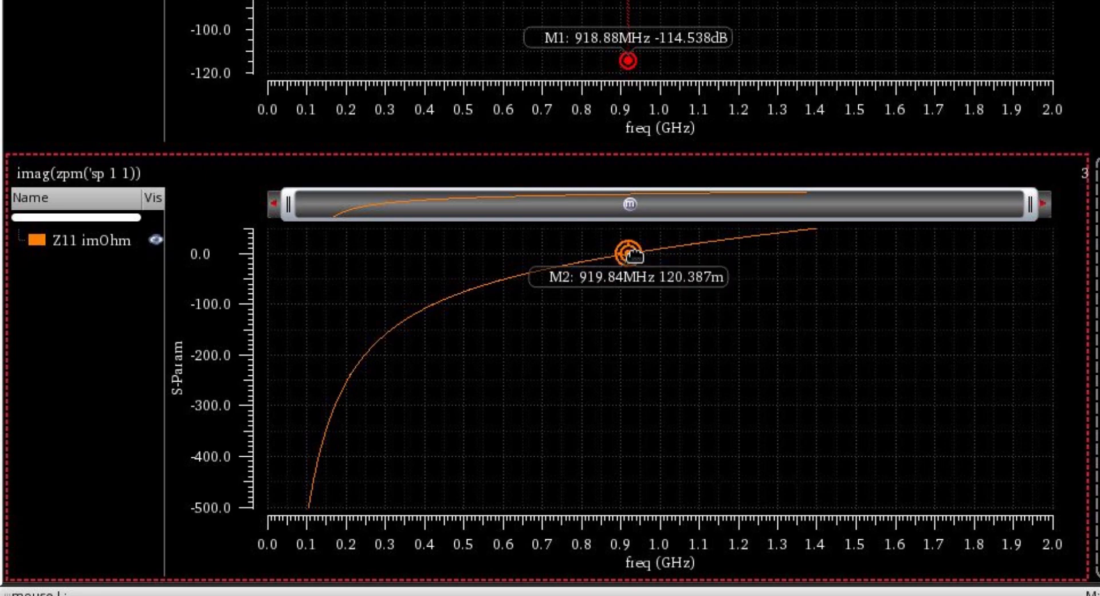
mouse_move(626, 416)
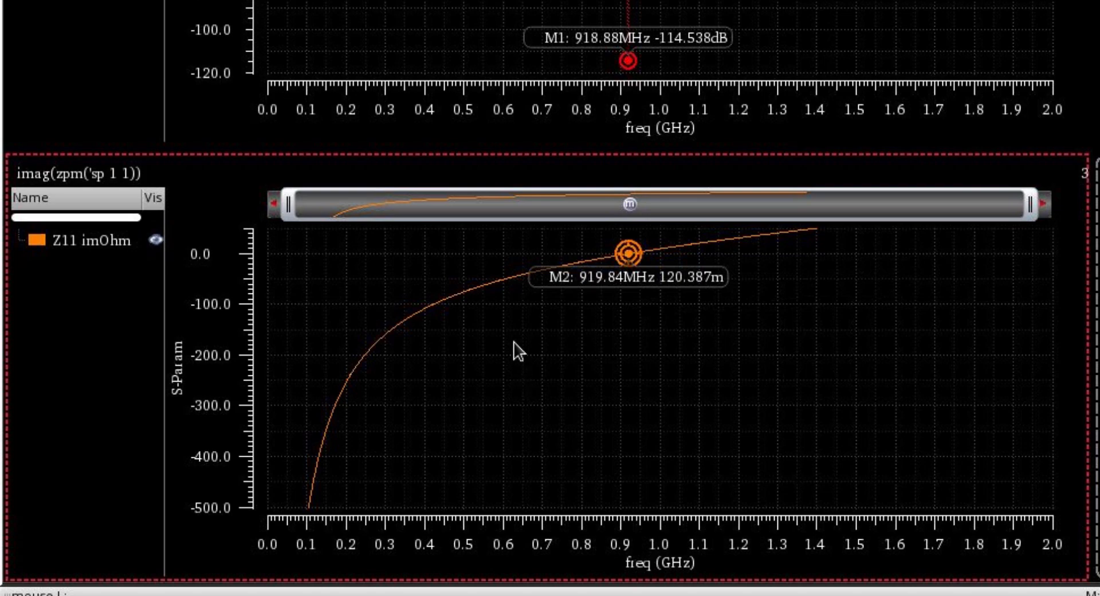
mouse_move(680, 355)
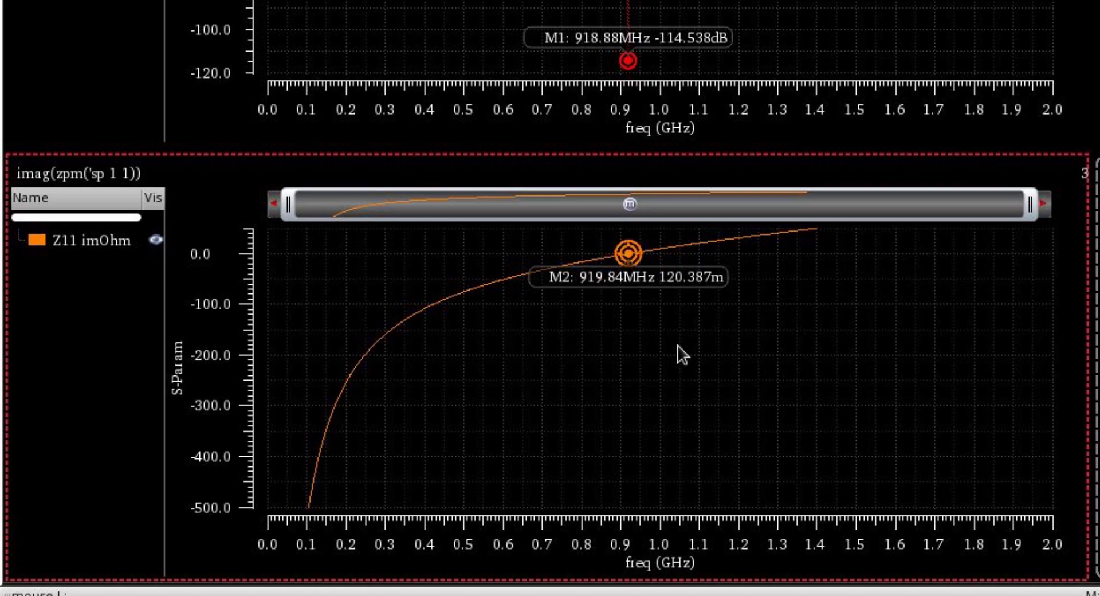